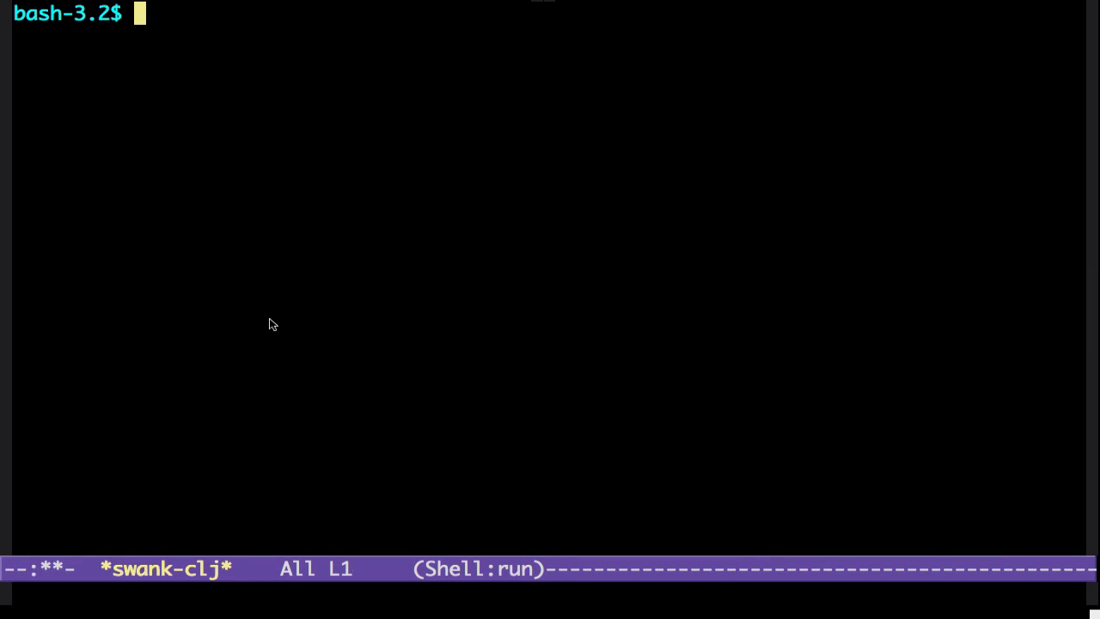
Type 'lein new swank-clj-demo' at the bash prompt in the *swank-clj* shell
{"action": "type", "text": "lein new"}
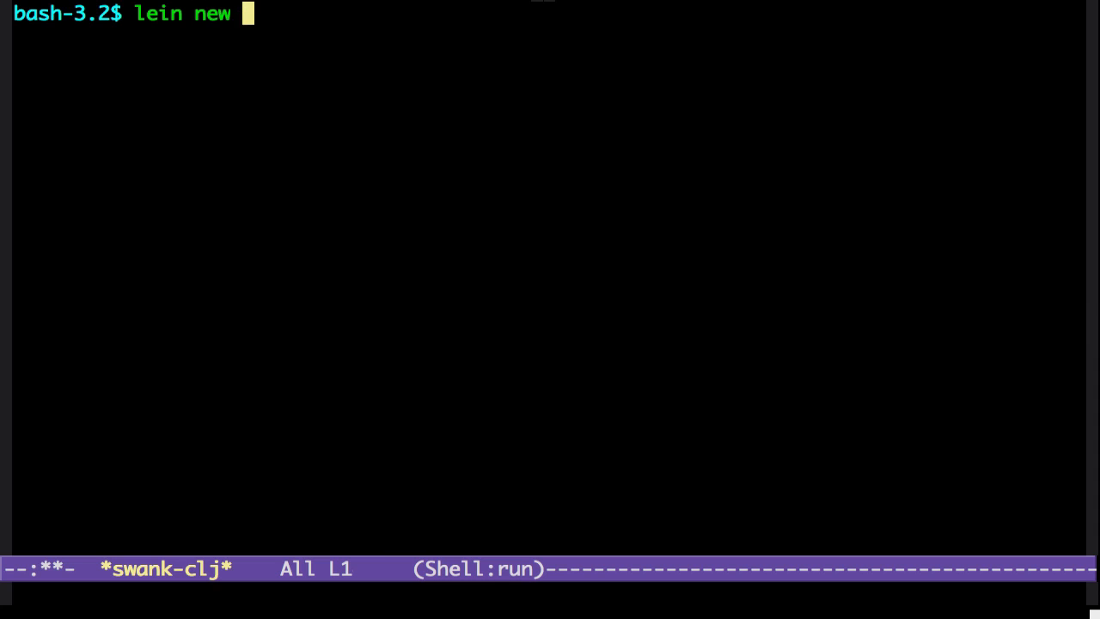
{"action": "type", "text": "swank"}
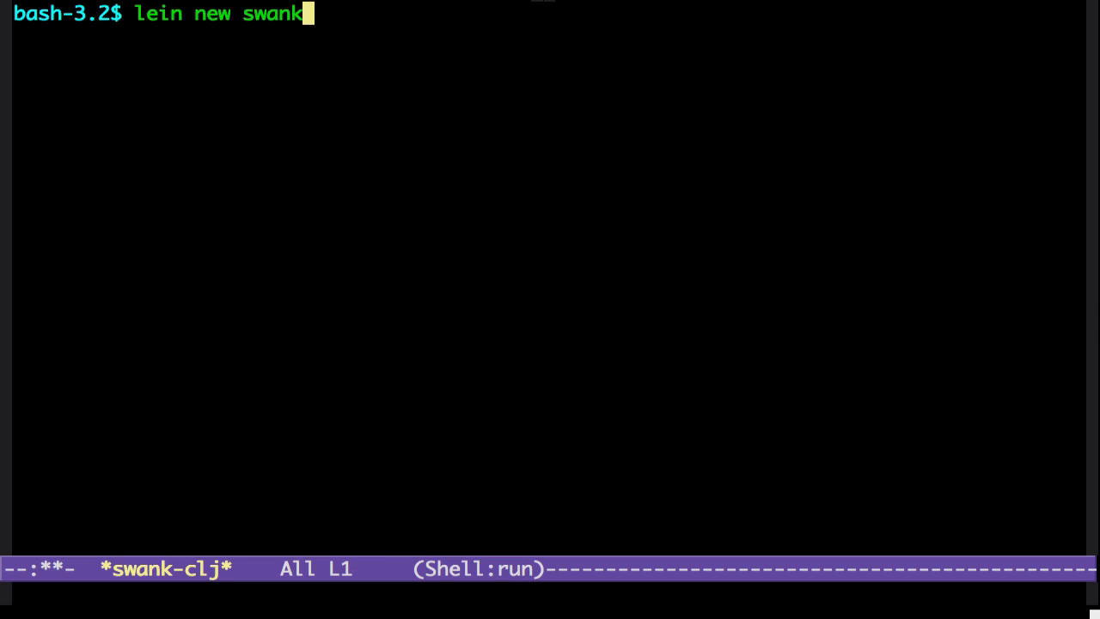
{"action": "type", "text": "-clj-dem"}
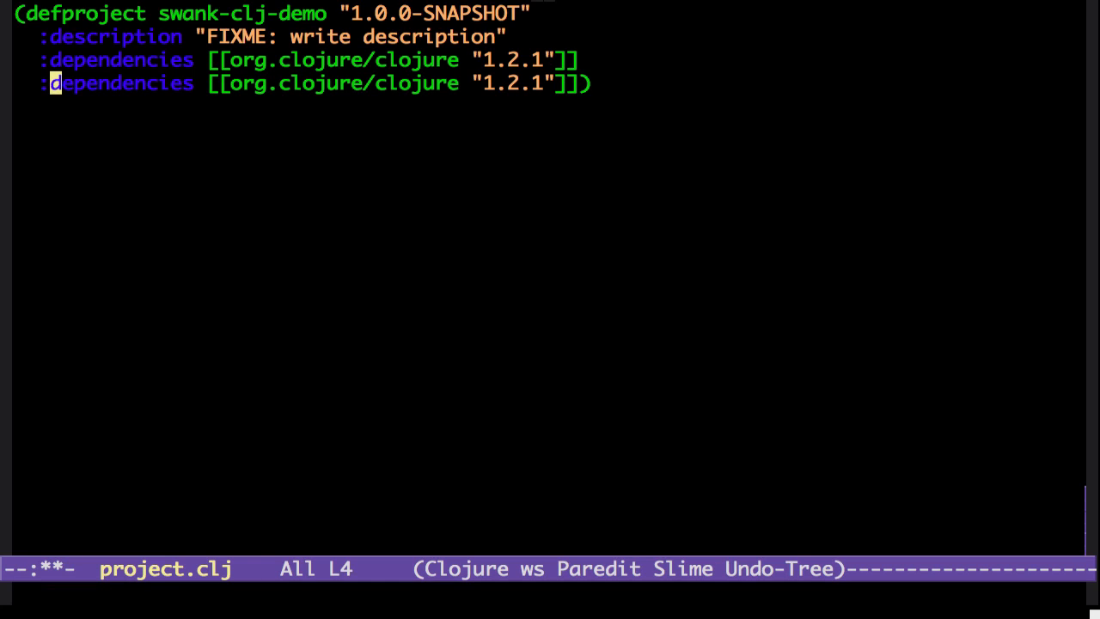
Add :dev-dependencies [[swank-clj "0.1.2"] [org.clojure/clojure "1.2.1" :classifier "sources"]] to project.clj
{"action": "type", "text": "dev-dependencies [["}
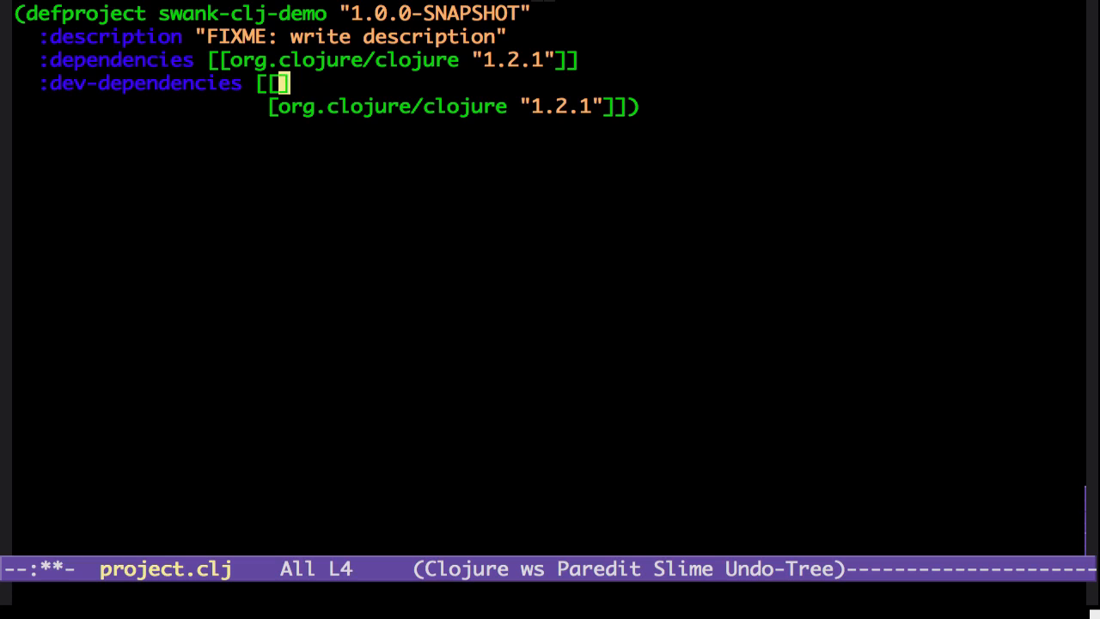
{"action": "type", "text": "swank-"}
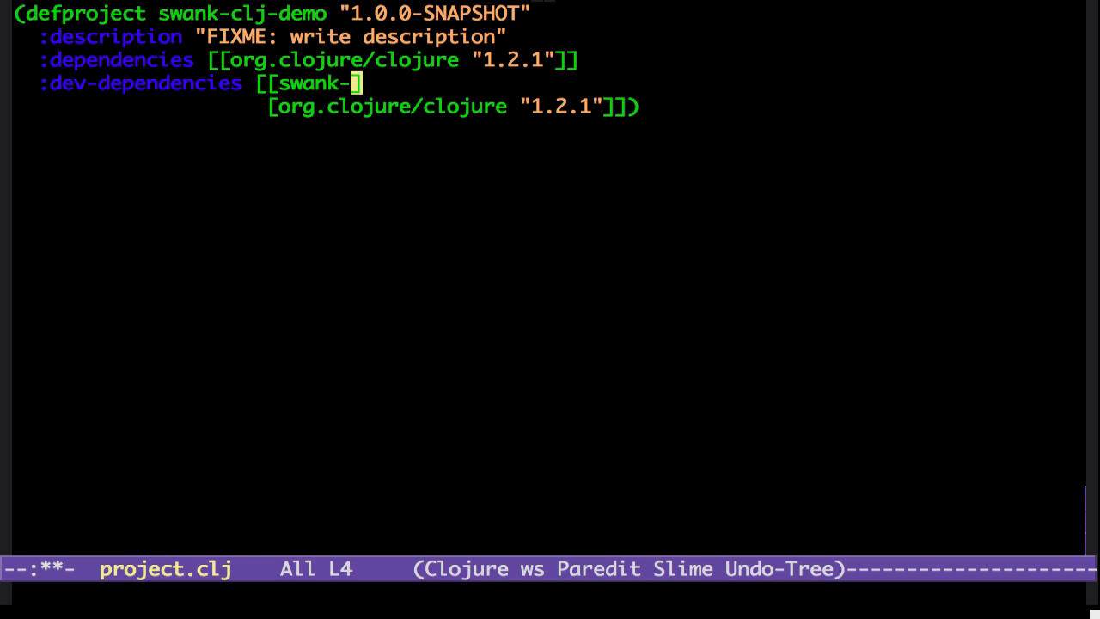
{"action": "type", "text": "clj"}
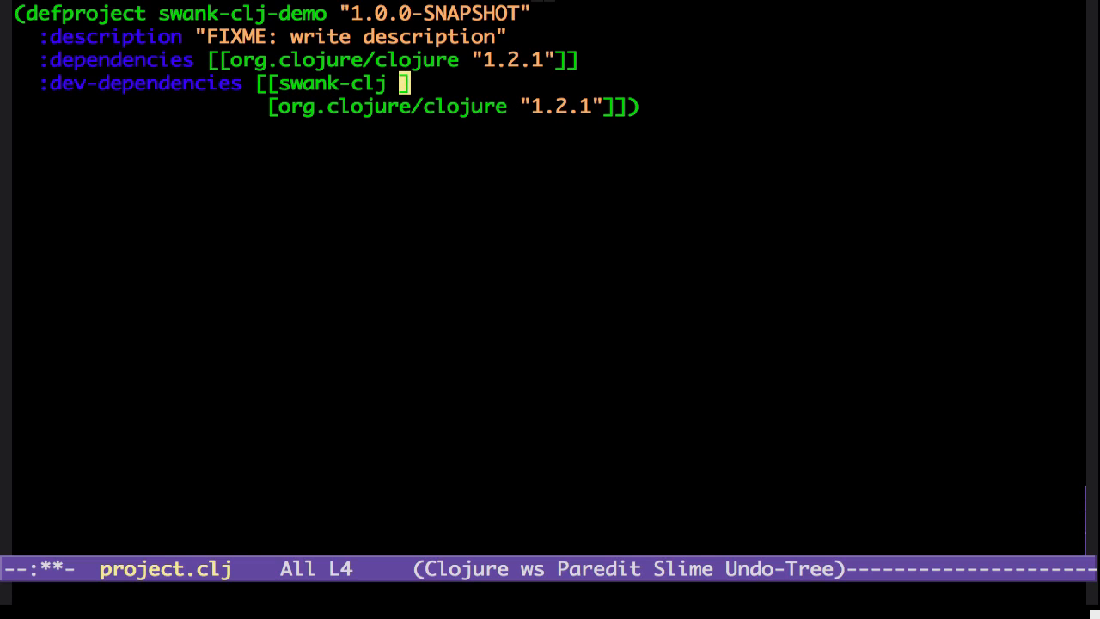
{"action": "type", "text": "\"1"}
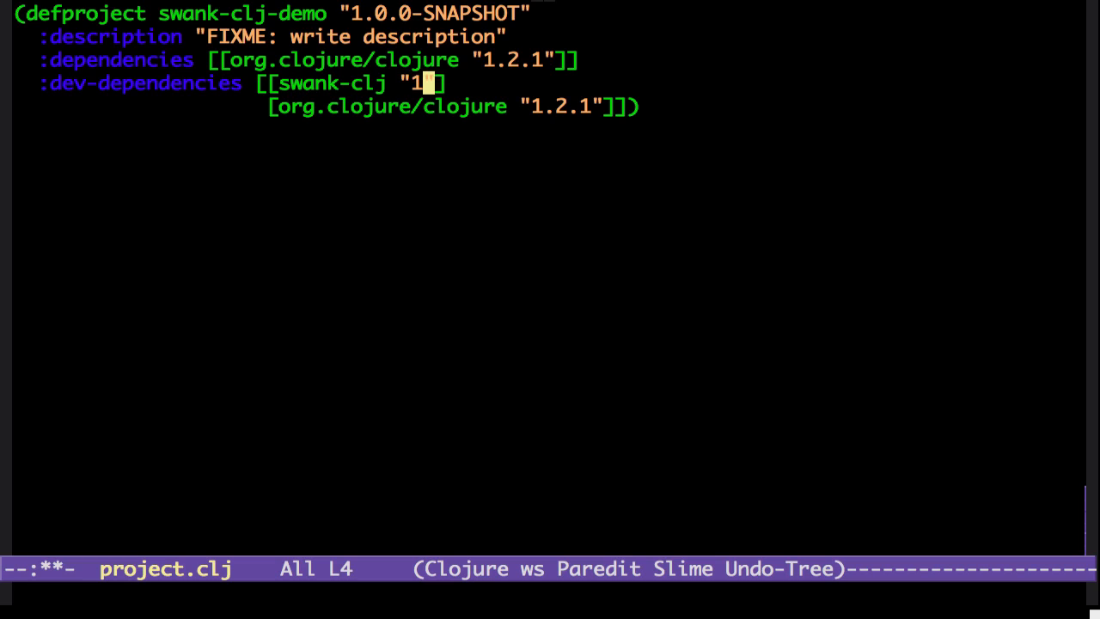
{"action": "type", "text": ".1.2"}
{"action": "left_click", "coordinate": [453, 106]}
{"action": "type", "text": " :class"}
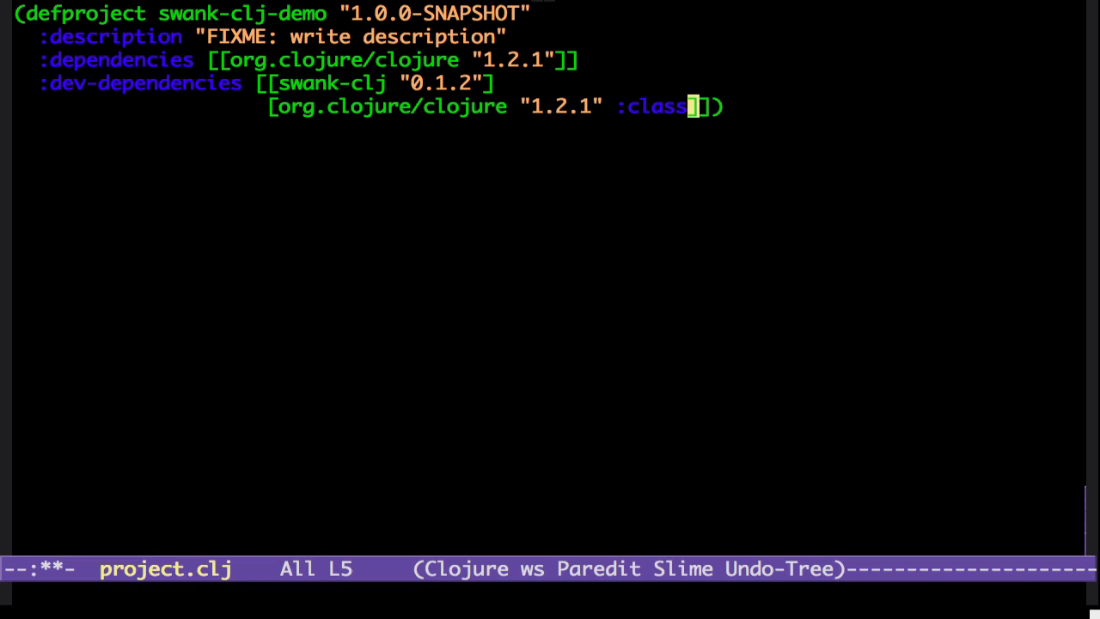
{"action": "type", "text": "if"}
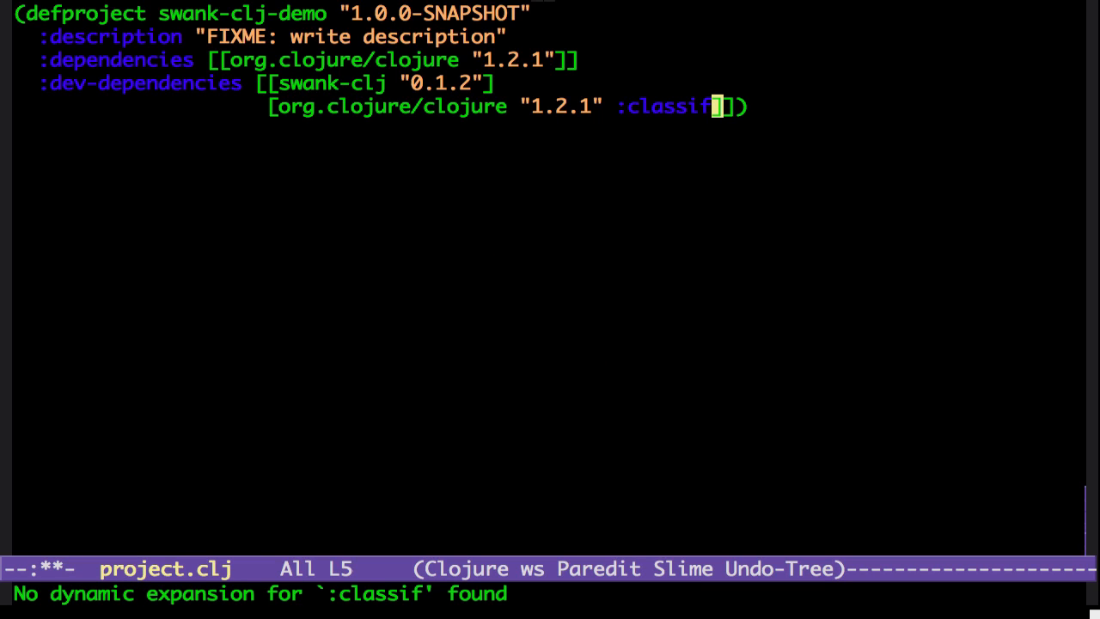
{"action": "type", "text": "ier"}
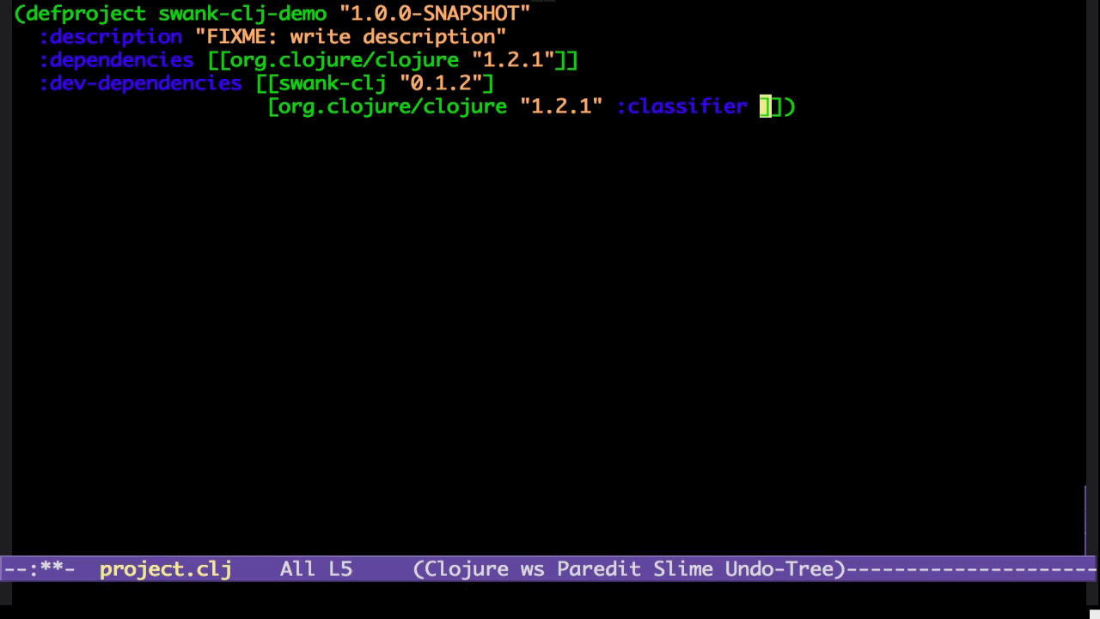
{"action": "type", "text": "sources"}
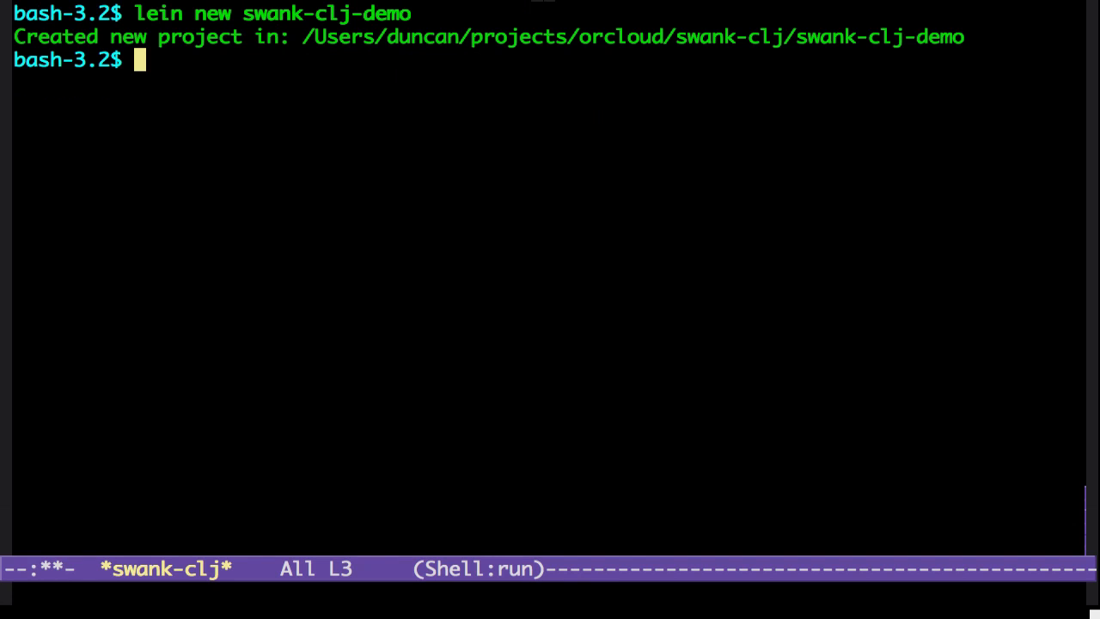
Change into the swank-clj-demo directory and run lein deps
{"action": "type", "text": "cd sw"}
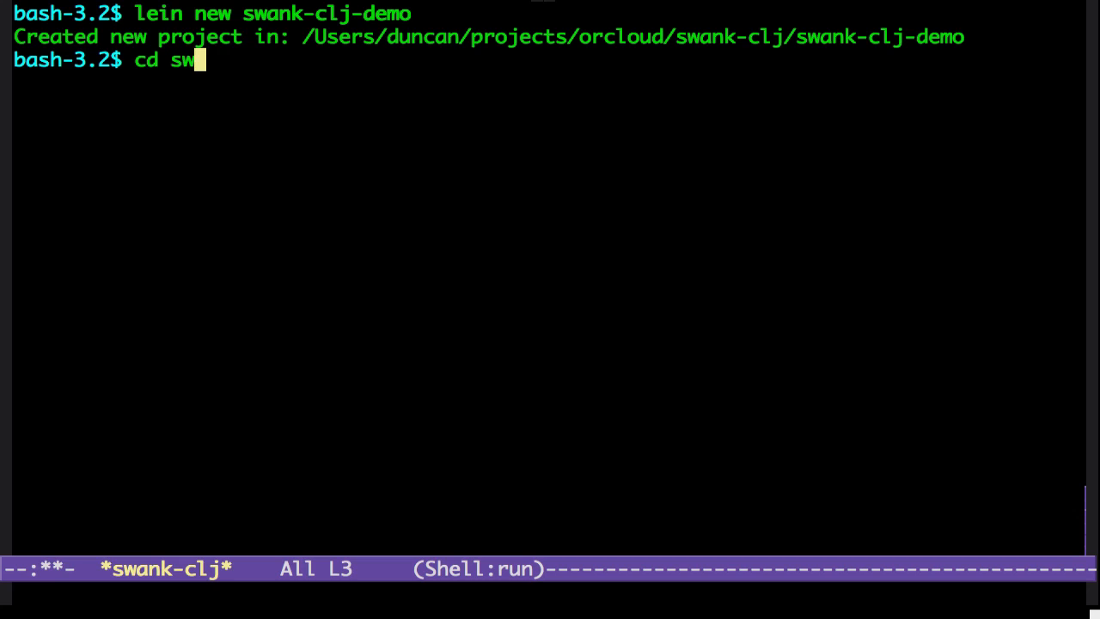
{"action": "key", "text": "Tab"}
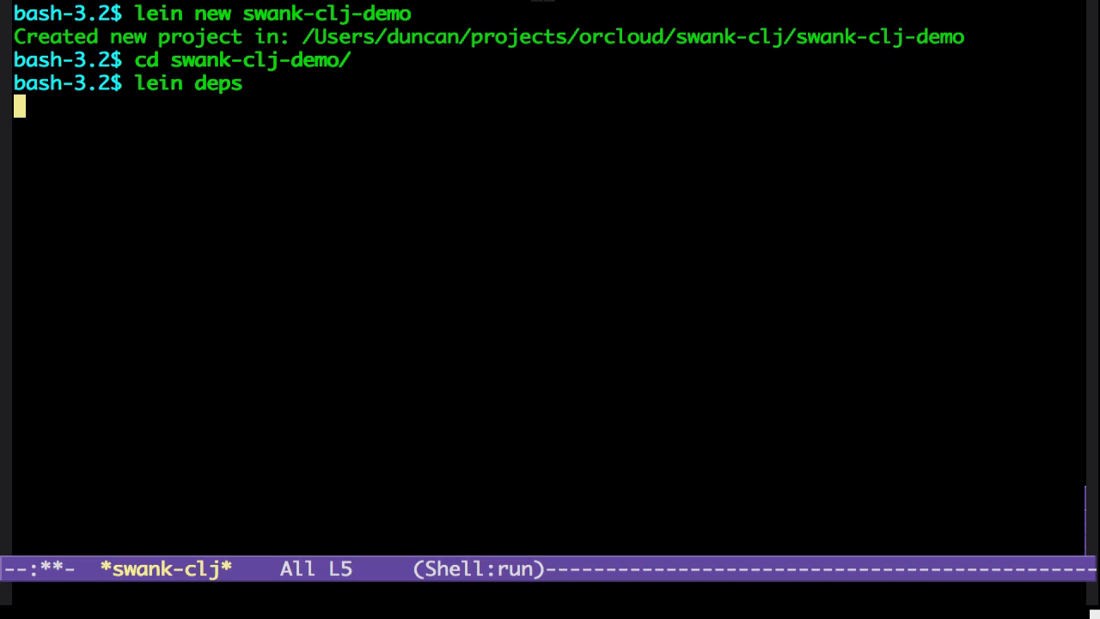
{"action": "key", "text": "alt+x"}
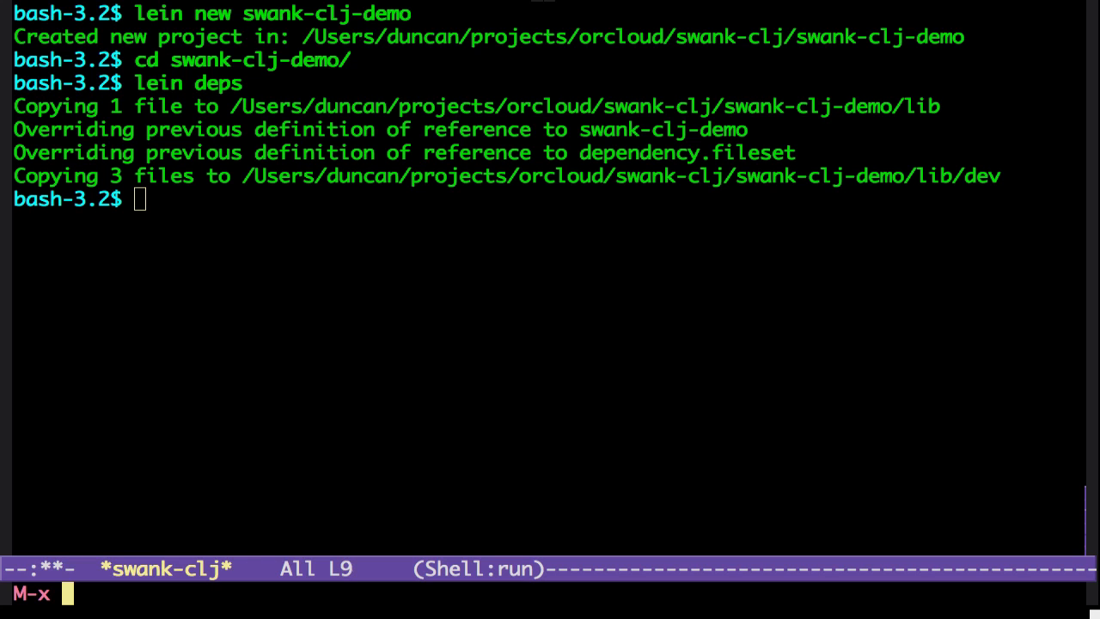
Run package-list-packages and search the package list for slime
{"action": "type", "text": "pa"}
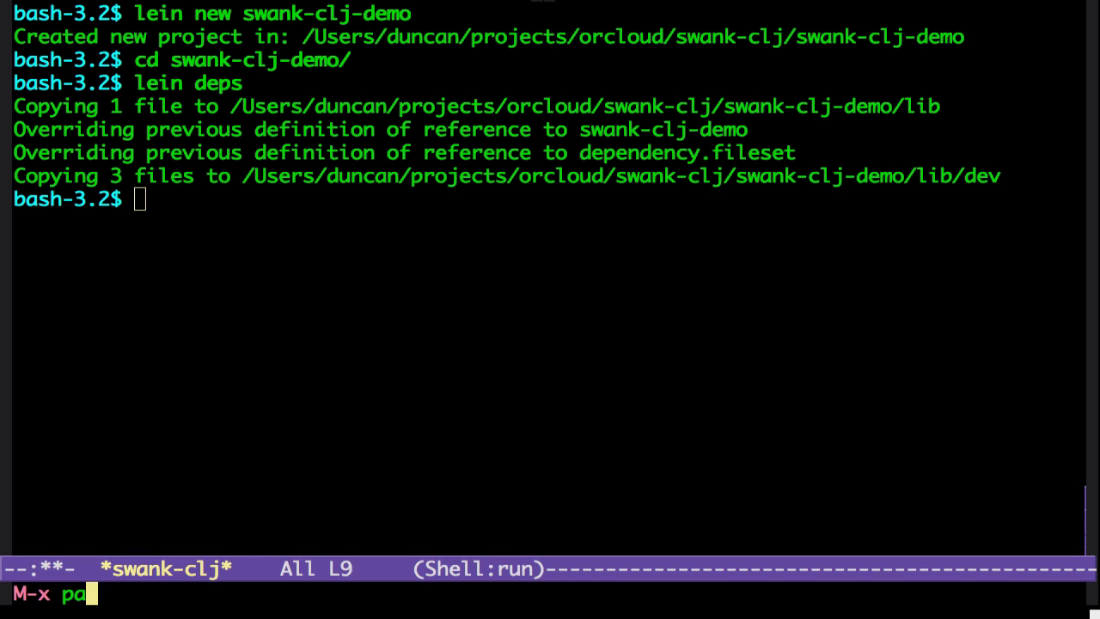
{"action": "type", "text": "ckage-"}
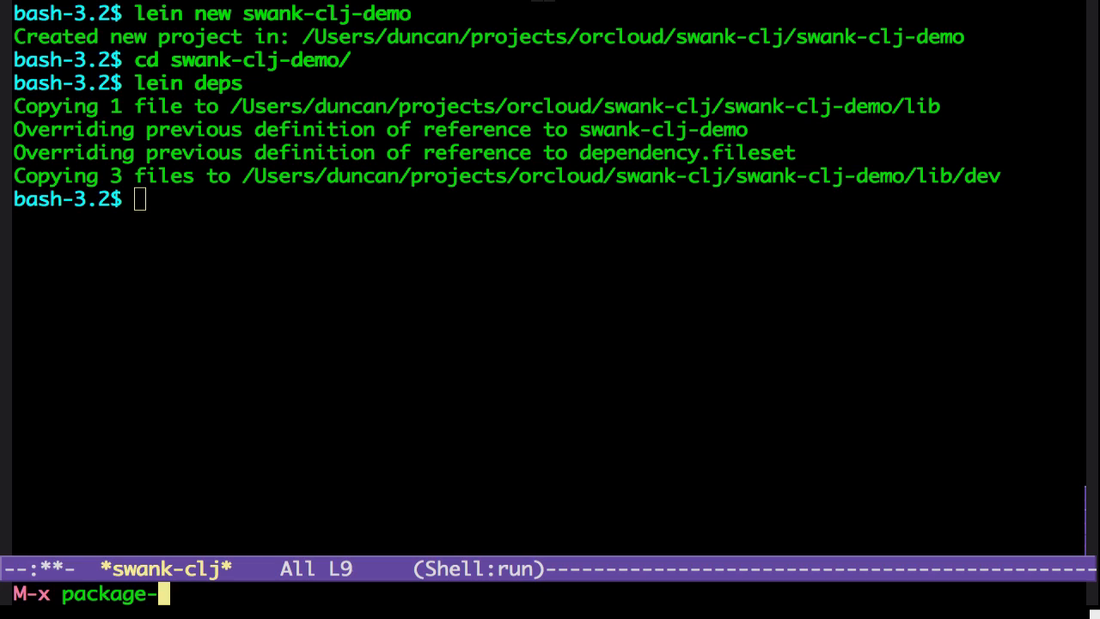
{"action": "type", "text": "list-packages"}
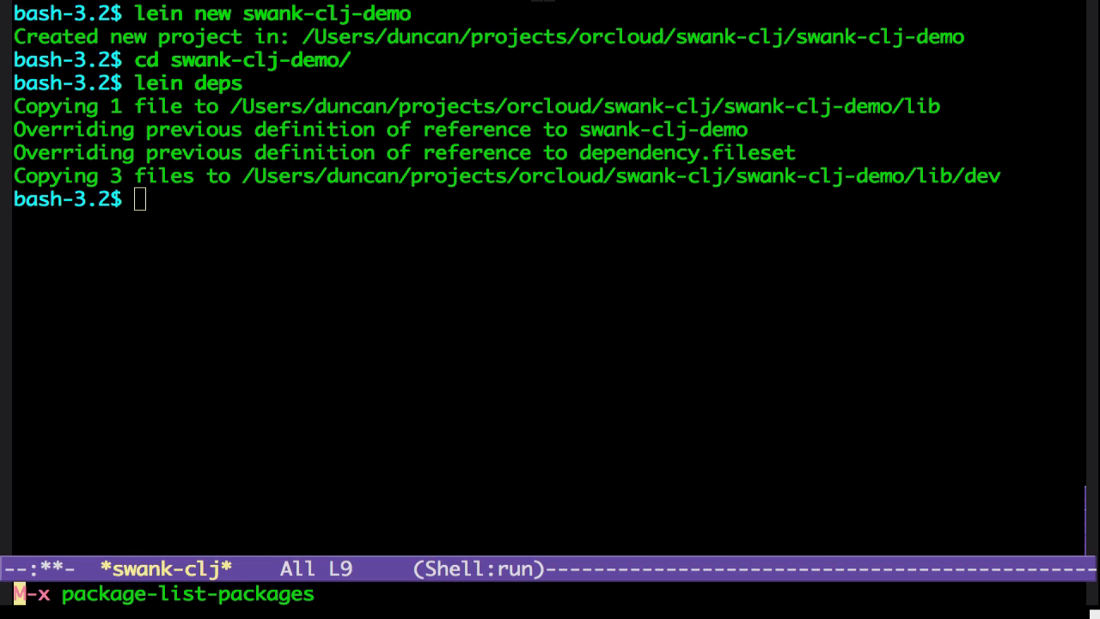
{"action": "key", "text": "Return"}
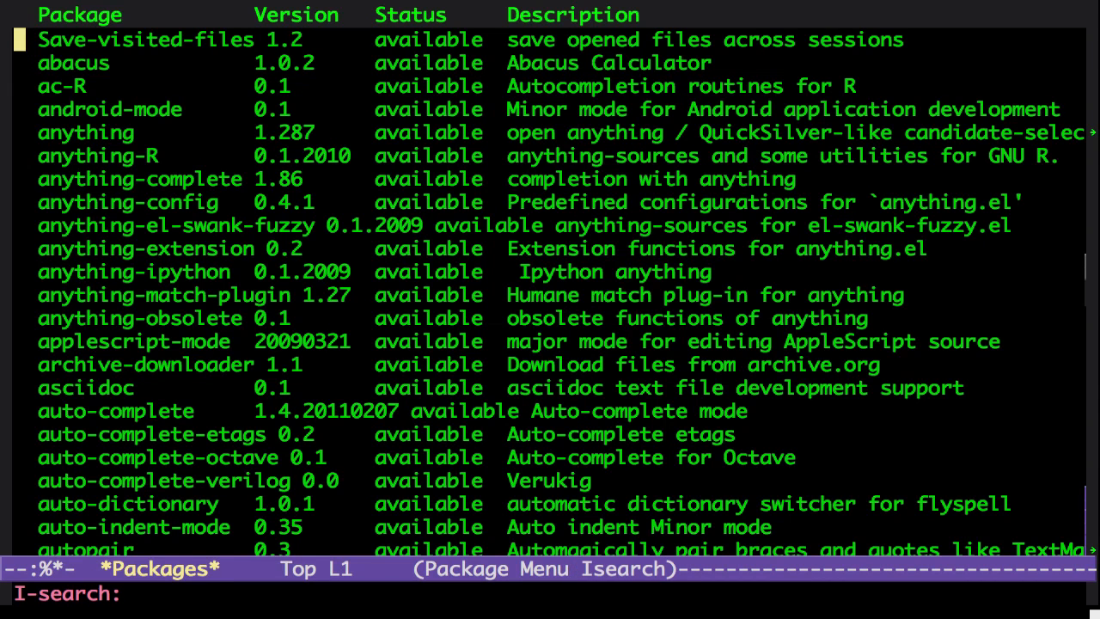
{"action": "type", "text": "slime"}
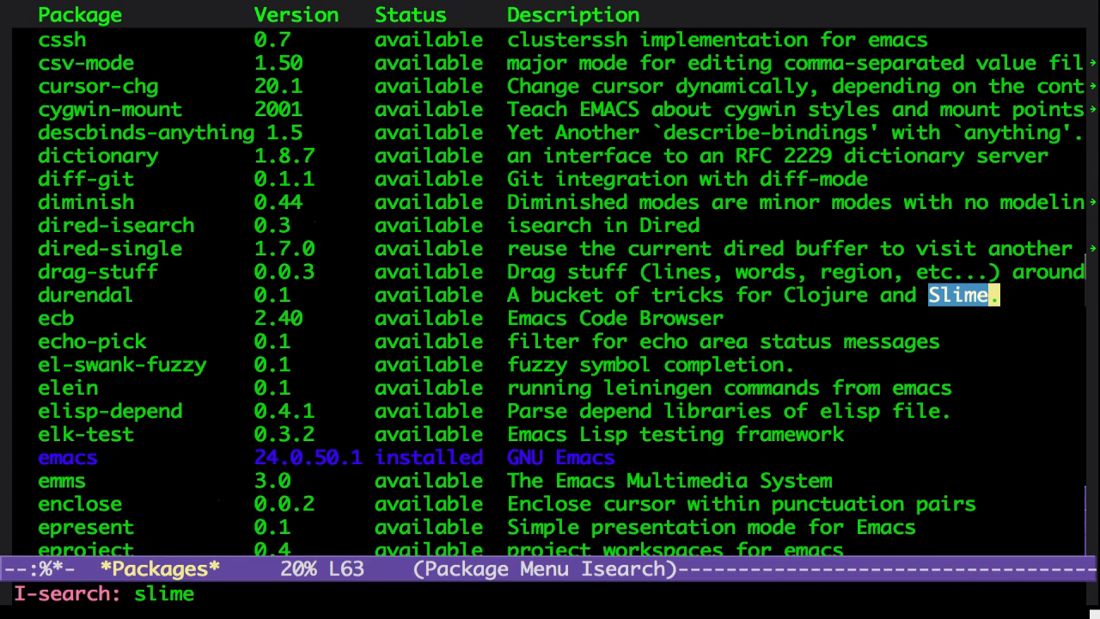
{"action": "type", "text": "-clj-demo"}
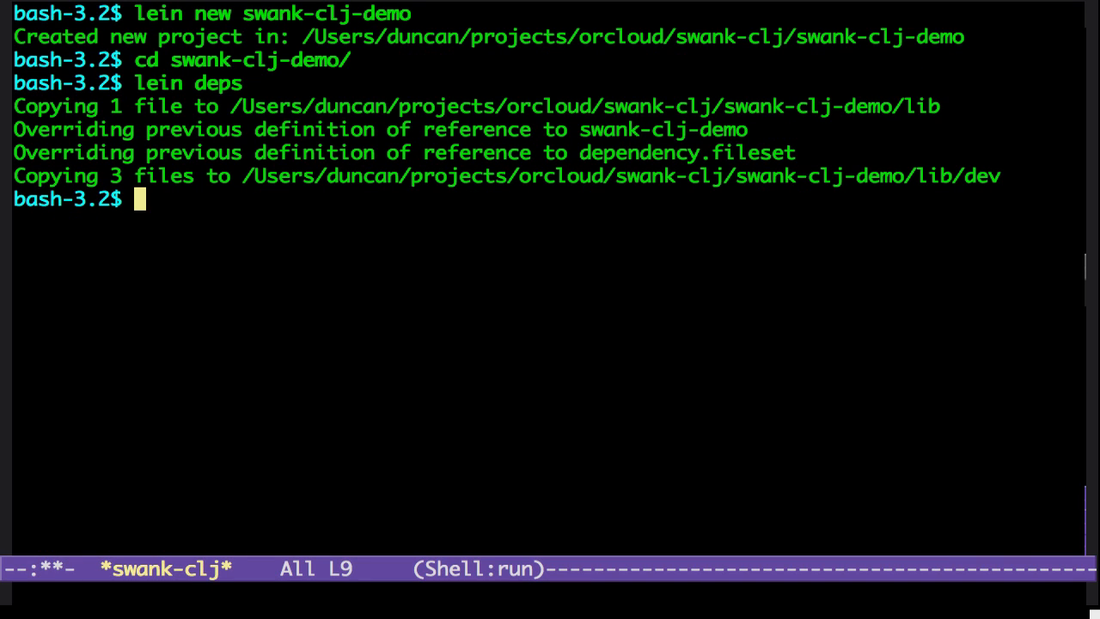
Run lein swank-clj in the shell, then connect SLIME with slime-connect
{"action": "type", "text": "lein"}
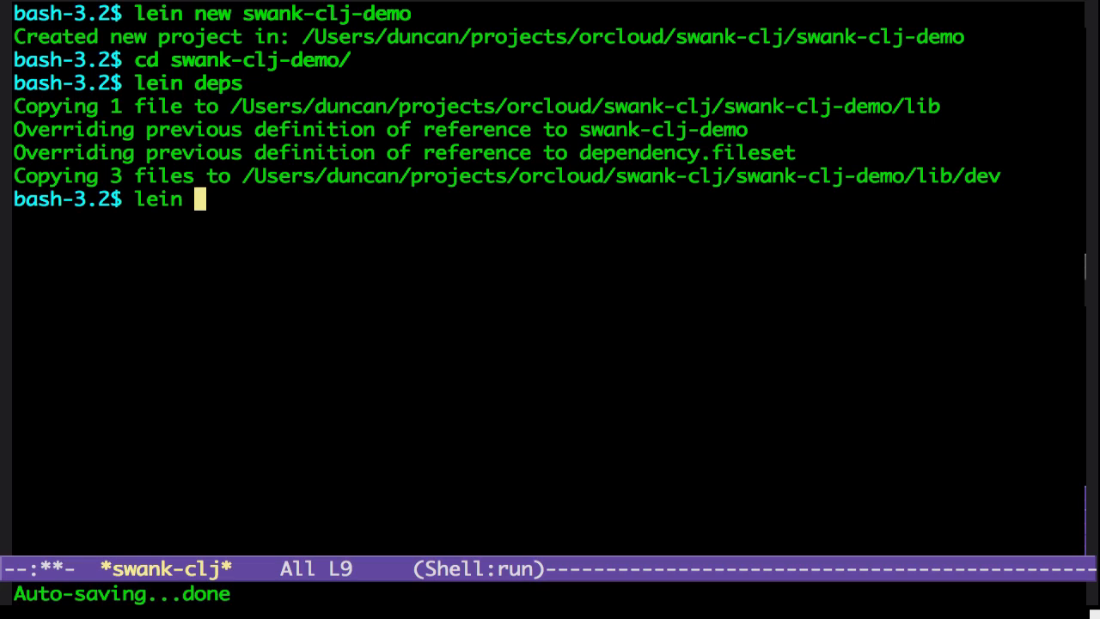
{"action": "type", "text": "swank-clj"}
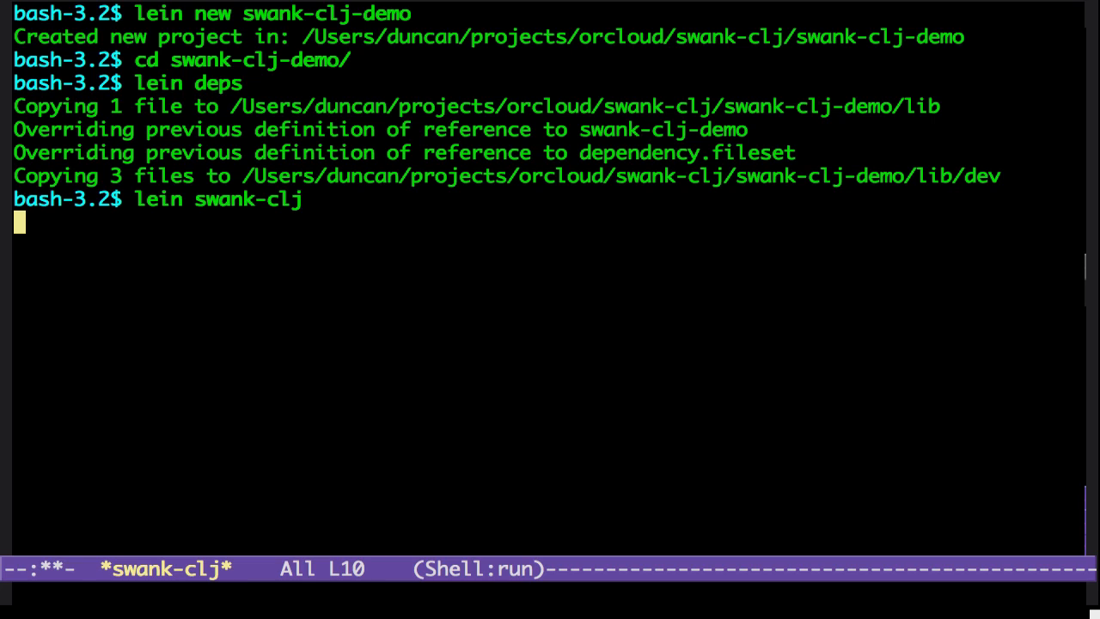
{"action": "type", "text": "sl"}
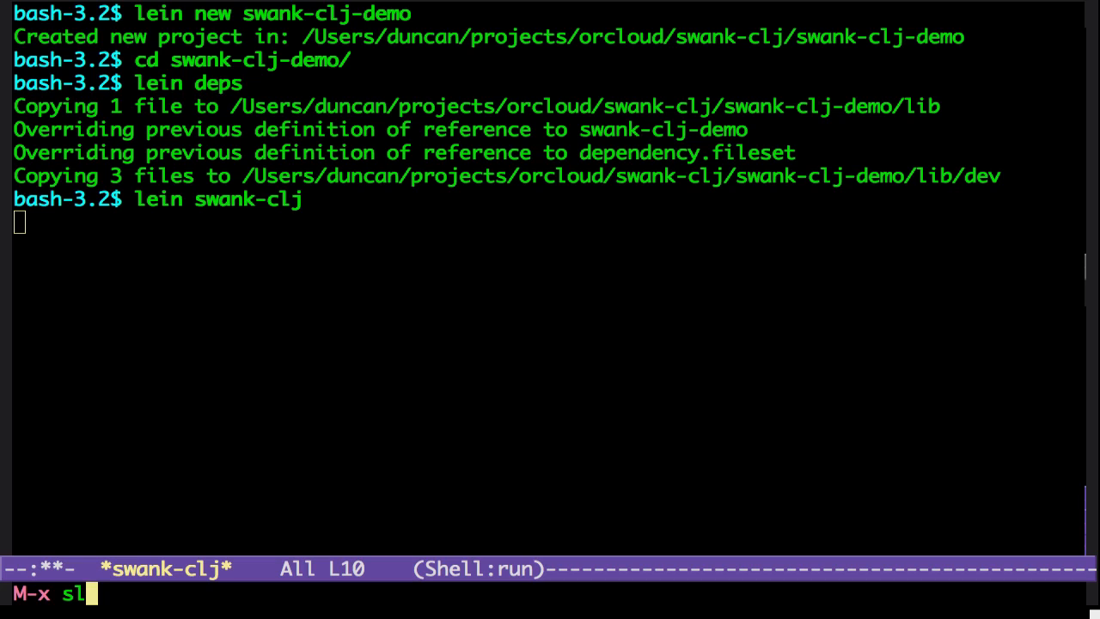
{"action": "type", "text": "ime-con"}
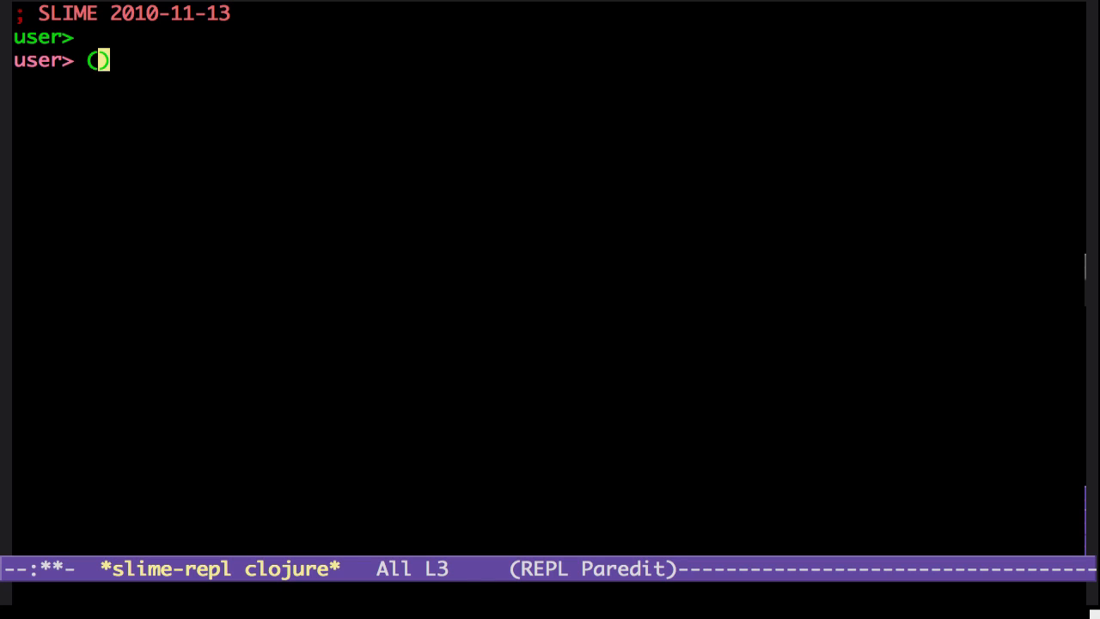
Evaluate (defn x [x] (throw (Exception. x)) x) in the REPL and begin typing (x "he
{"action": "type", "text": "defn x"}
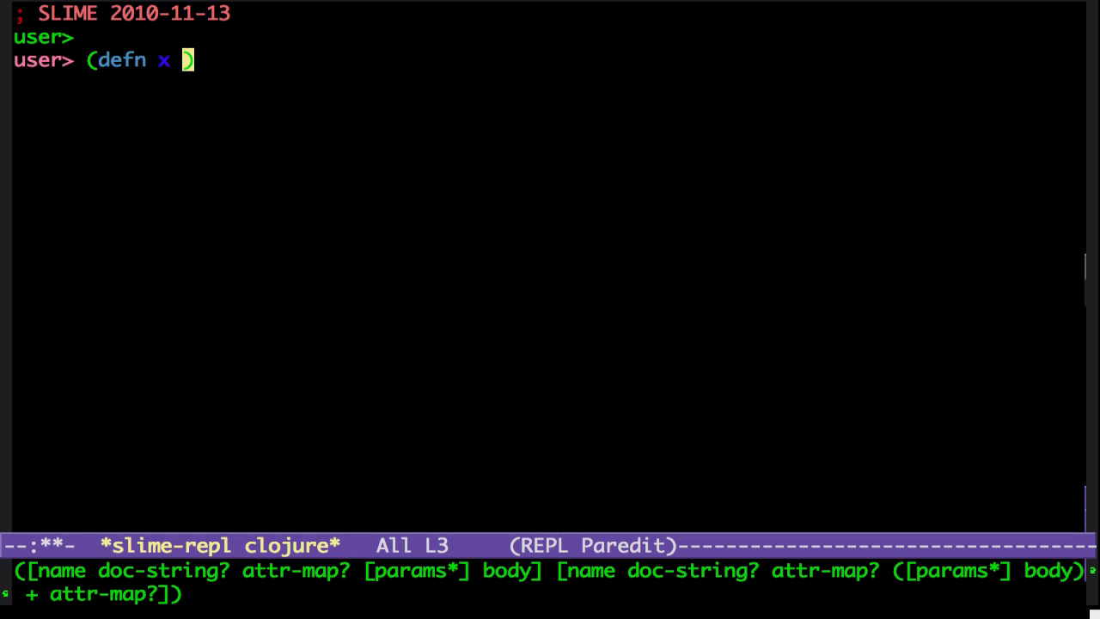
{"action": "type", "text": "[x]"}
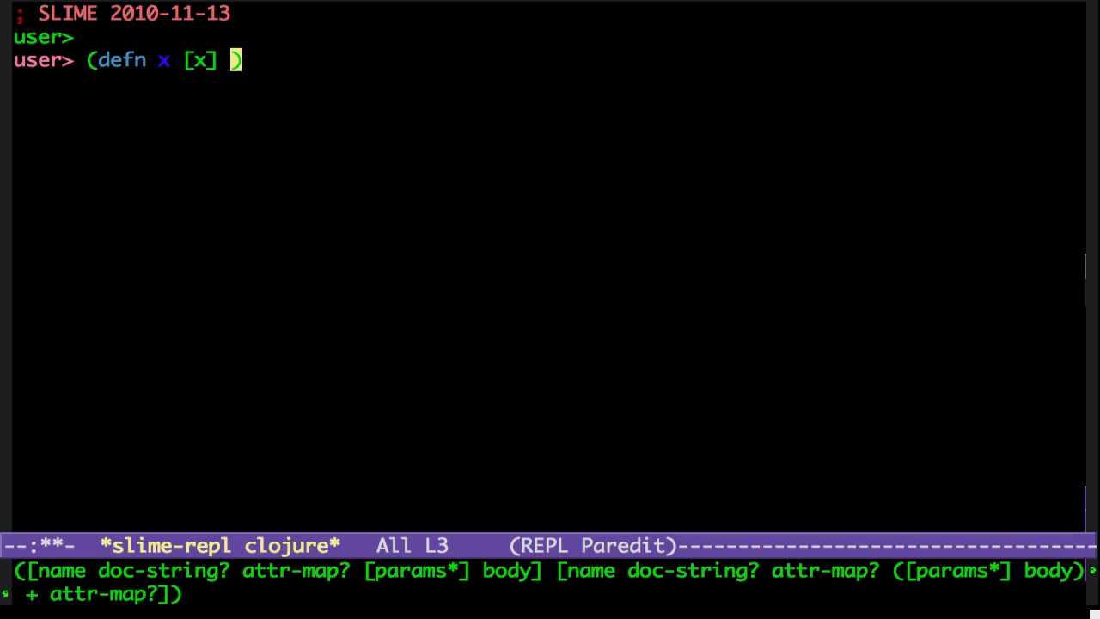
{"action": "type", "text": "(th"}
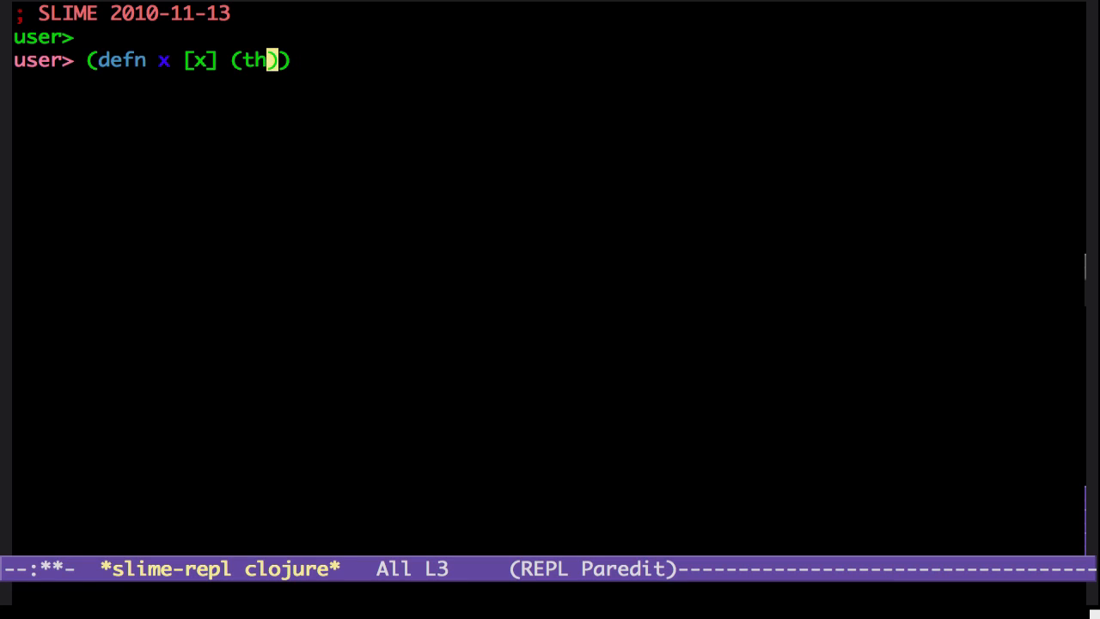
{"action": "type", "text": "row"}
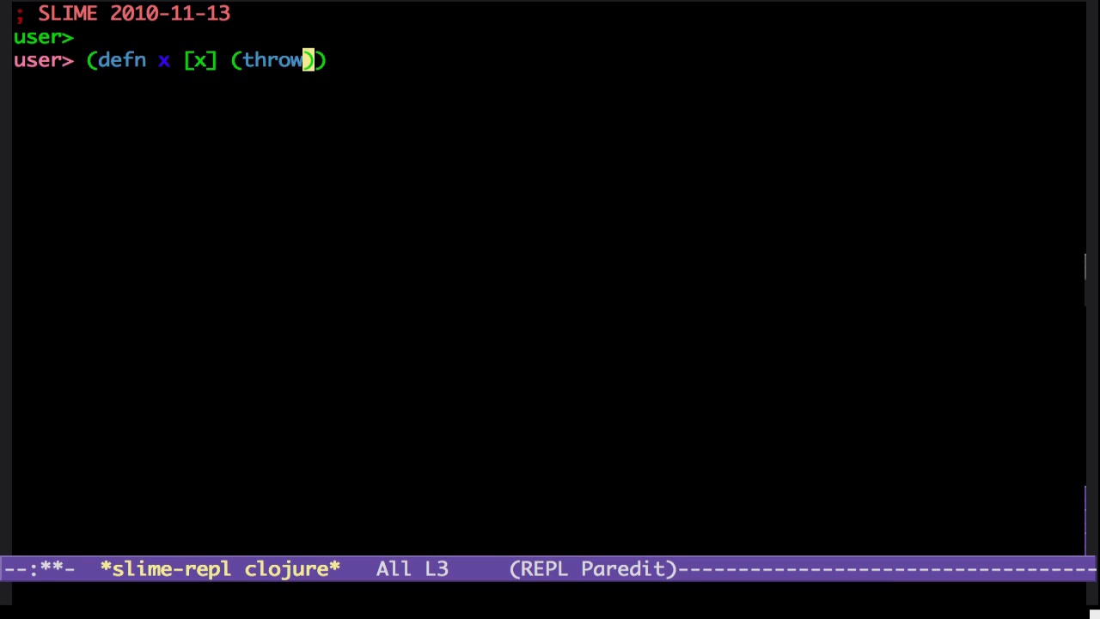
{"action": "type", "text": "(Exceptio"}
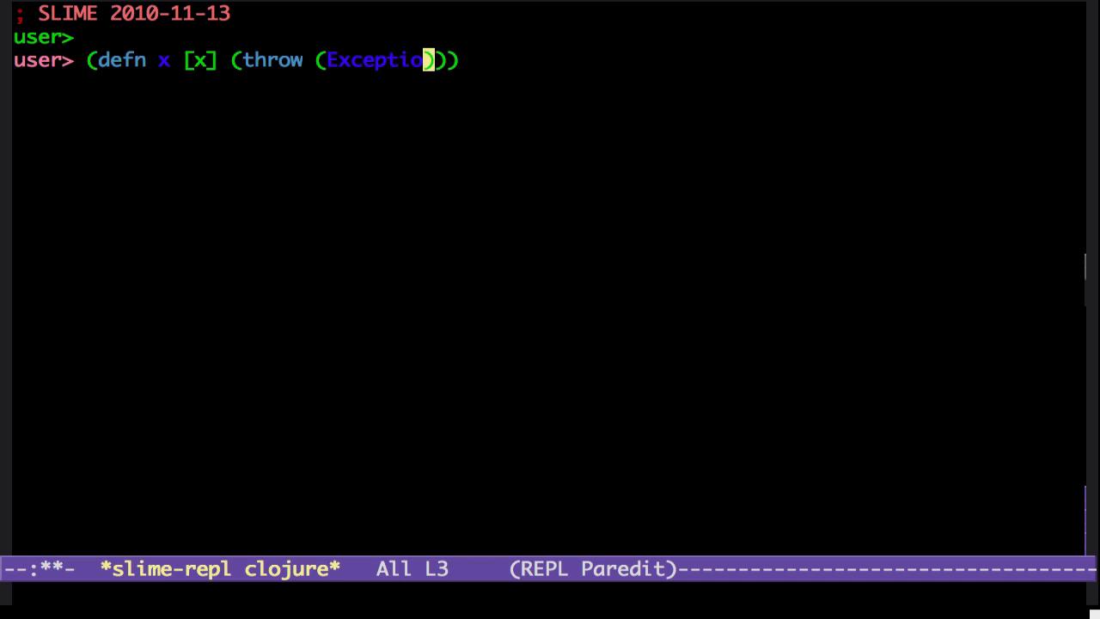
{"action": "type", "text": ". x"}
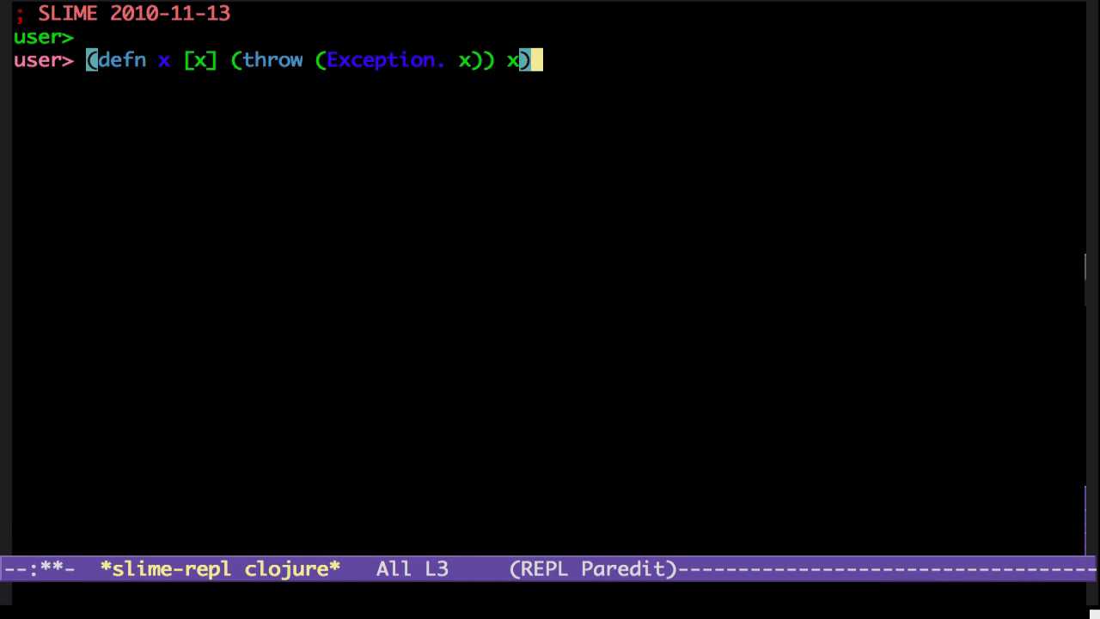
{"action": "key", "text": "Return"}
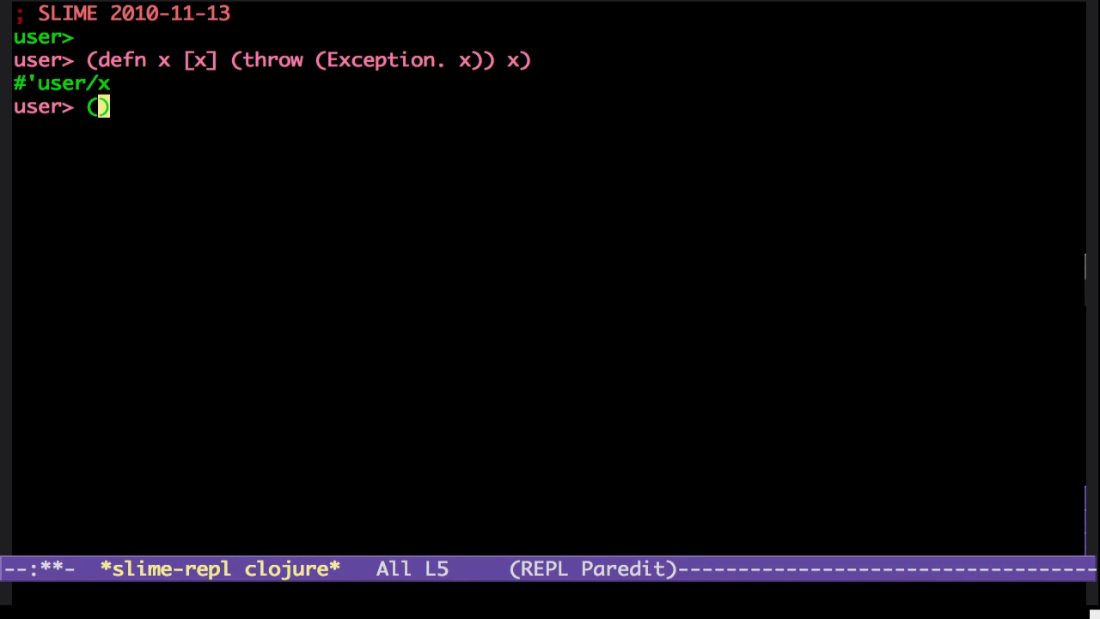
{"action": "type", "text": "x"}
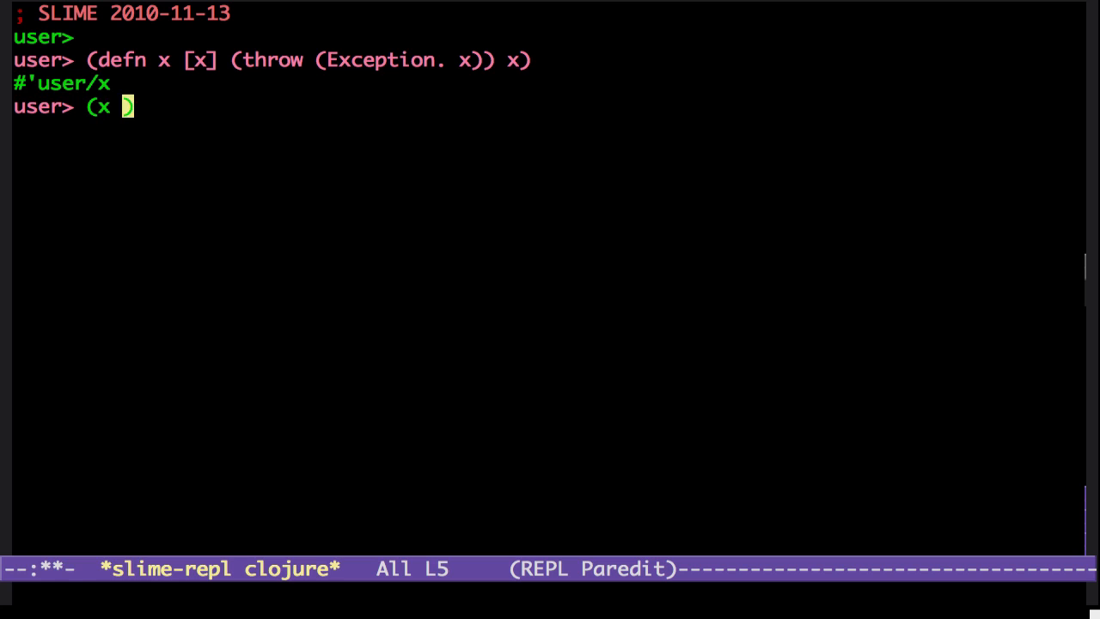
{"action": "type", "text": "\"he"}
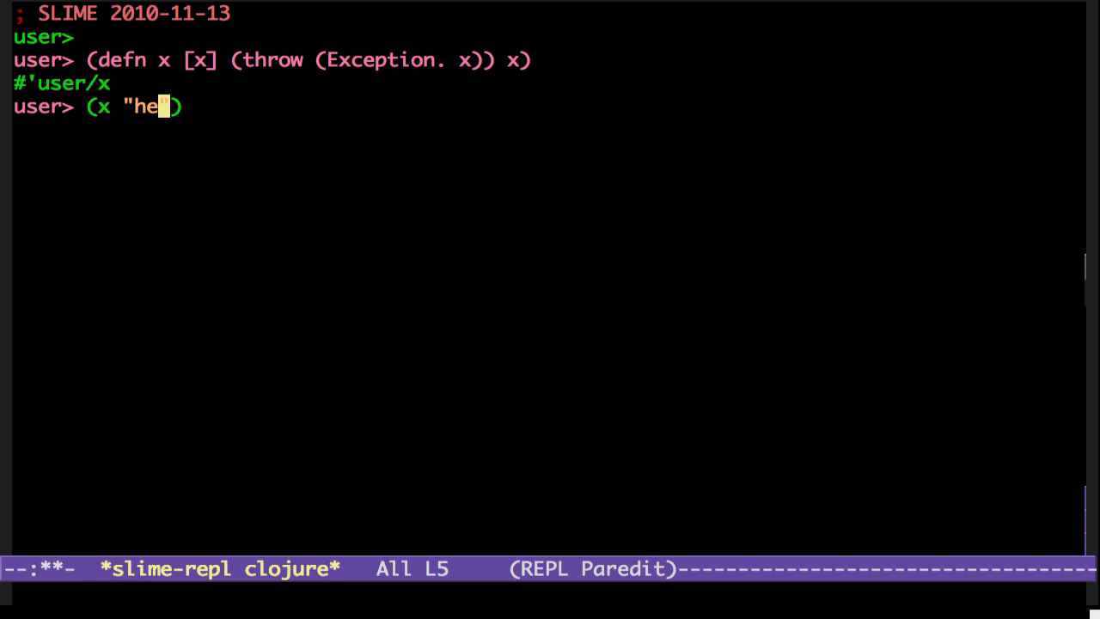
Evaluate (x "hey"), expand the SLDB backtrace, and view frame 0's source
{"action": "key", "text": "Return"}
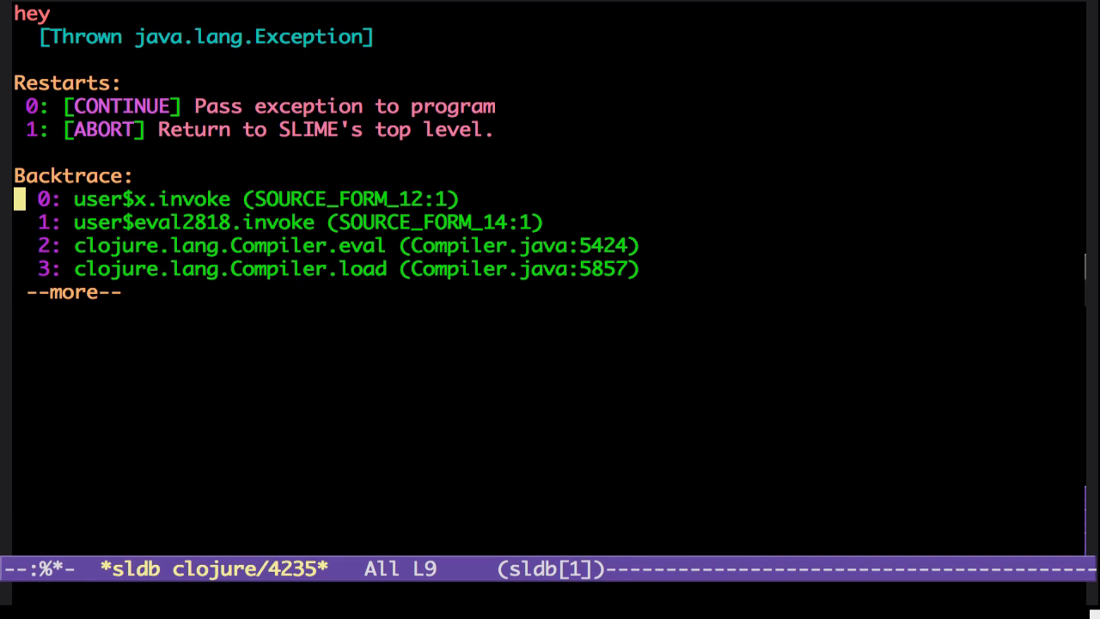
{"action": "left_click", "coordinate": [258, 199]}
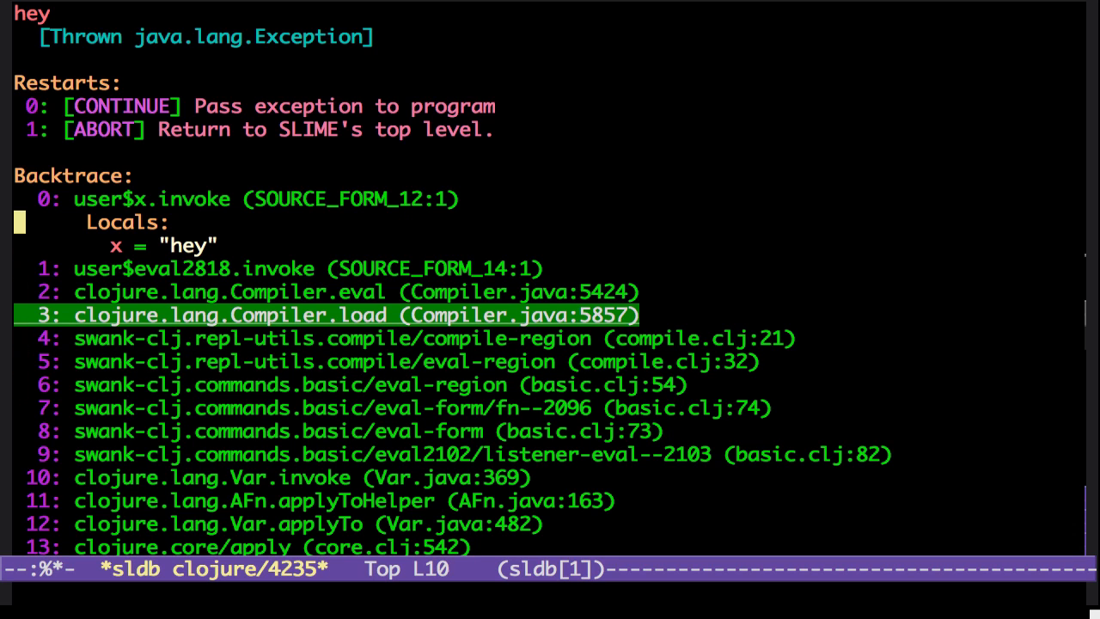
{"action": "key", "text": "up"}
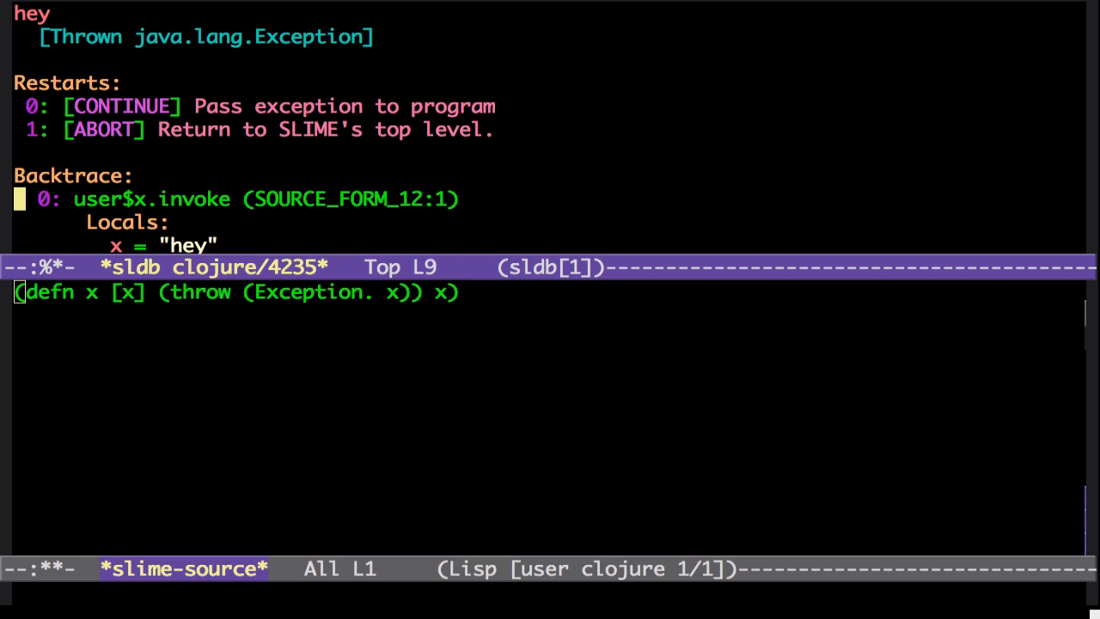
Close the *slime-source* view and frame 0's locals, scrolling to the full backtrace
{"action": "scroll", "scroll_direction": "down", "scroll_amount": 3}
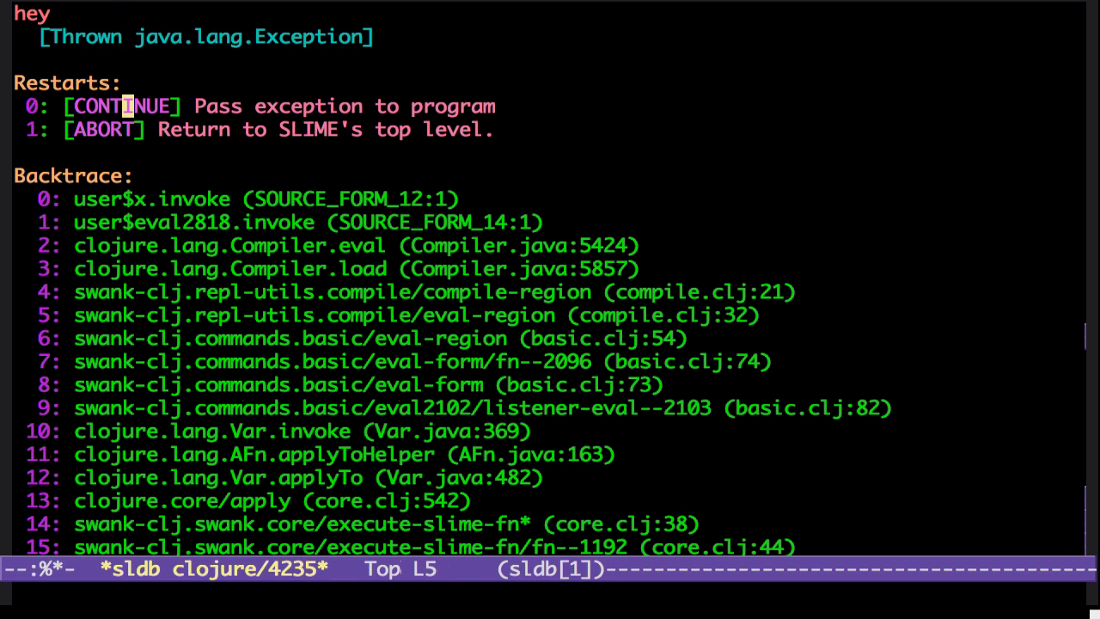
Continue from the exception, view Compiler.java for the Compiler.eval frame, and quit SLDB
{"action": "key", "text": "Down"}
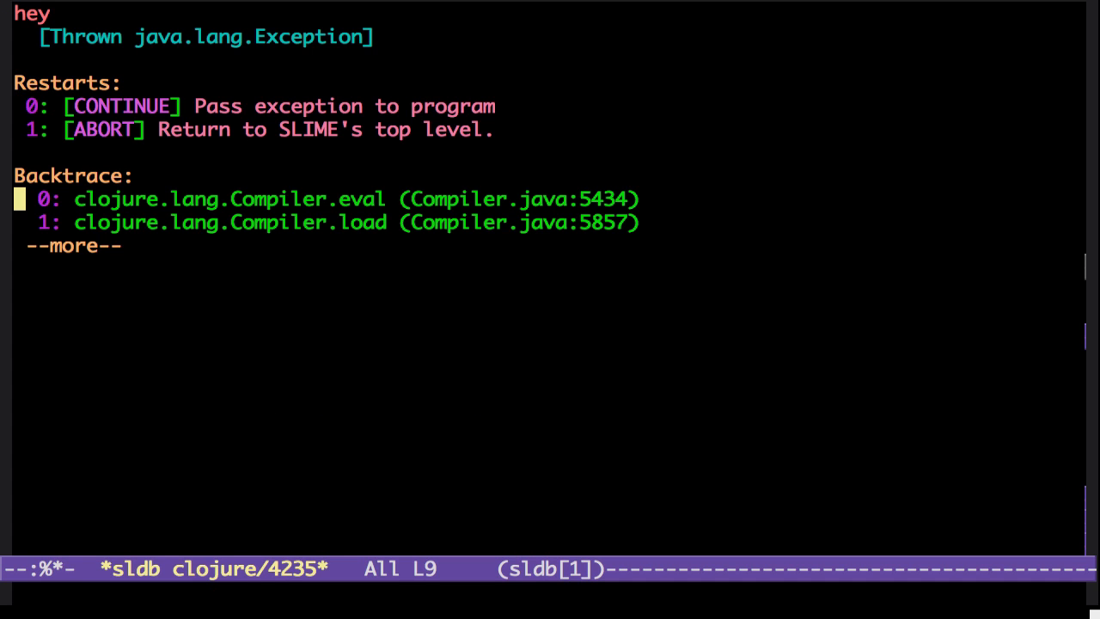
{"action": "key", "text": "Up"}
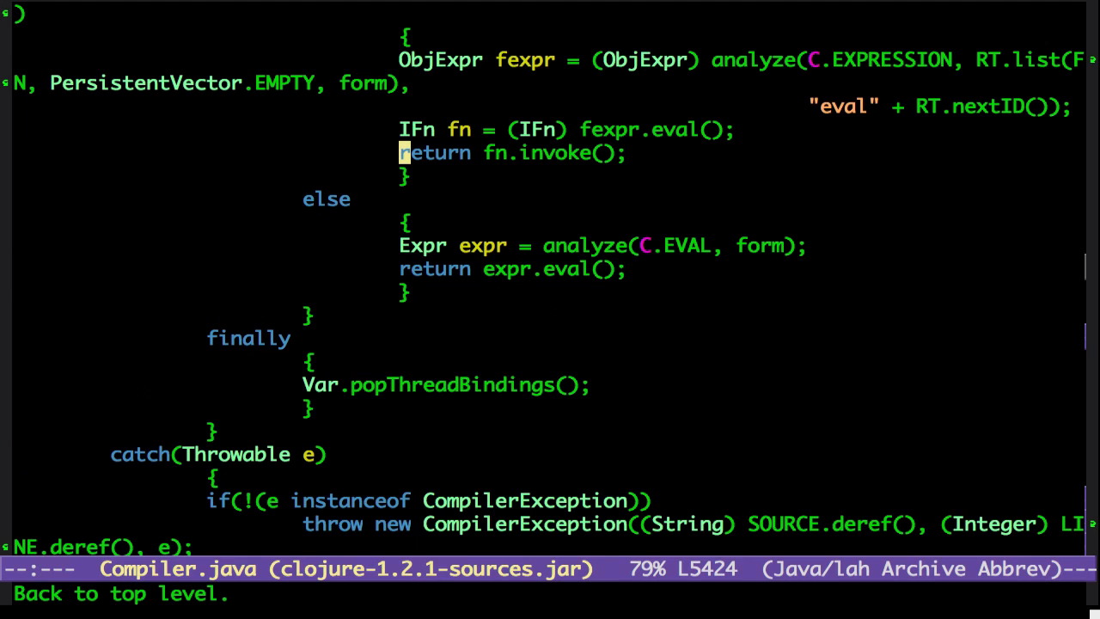
{"action": "type", "text": "q"}
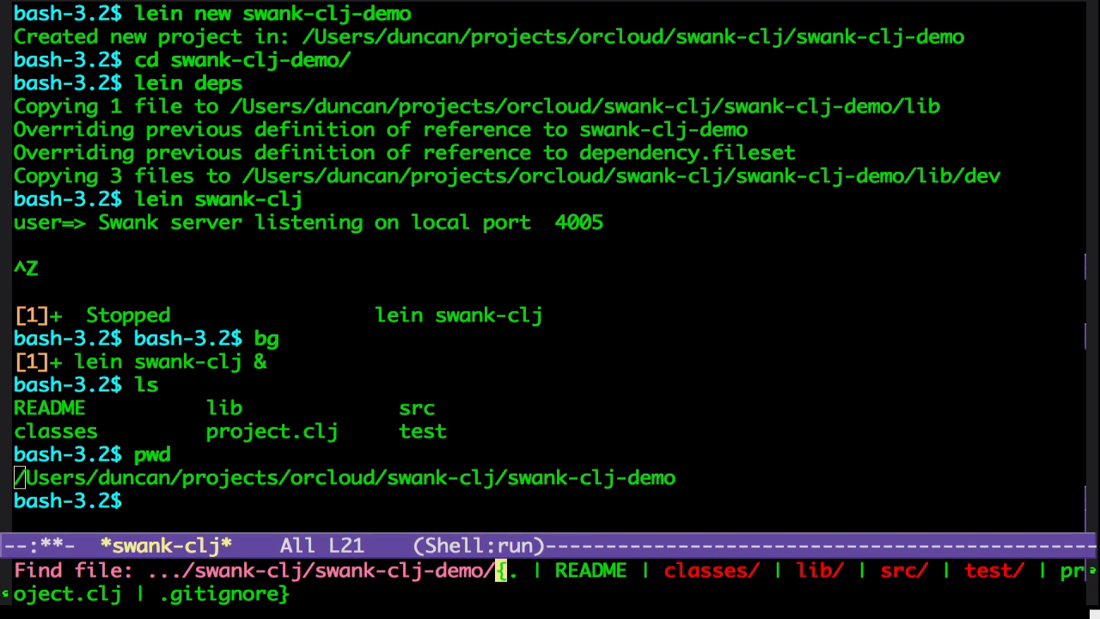
Open src/swank_clj_demo/core.clj and write (defn x [a b] (str a b))
{"action": "type", "text": "src/"}
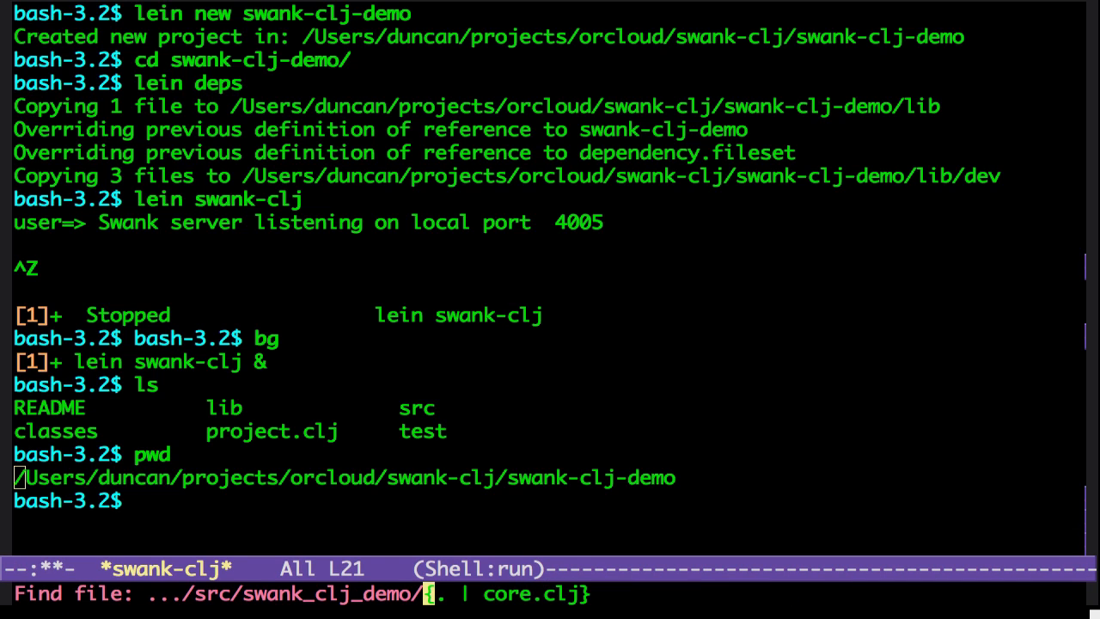
{"action": "key", "text": "Return"}
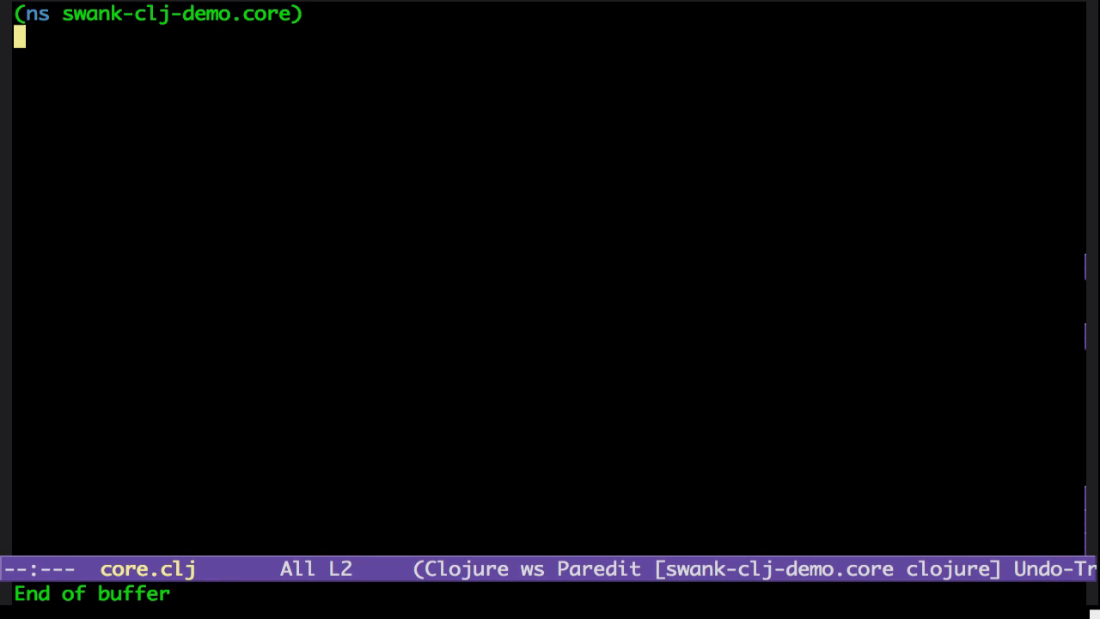
{"action": "type", "text": "(def"}
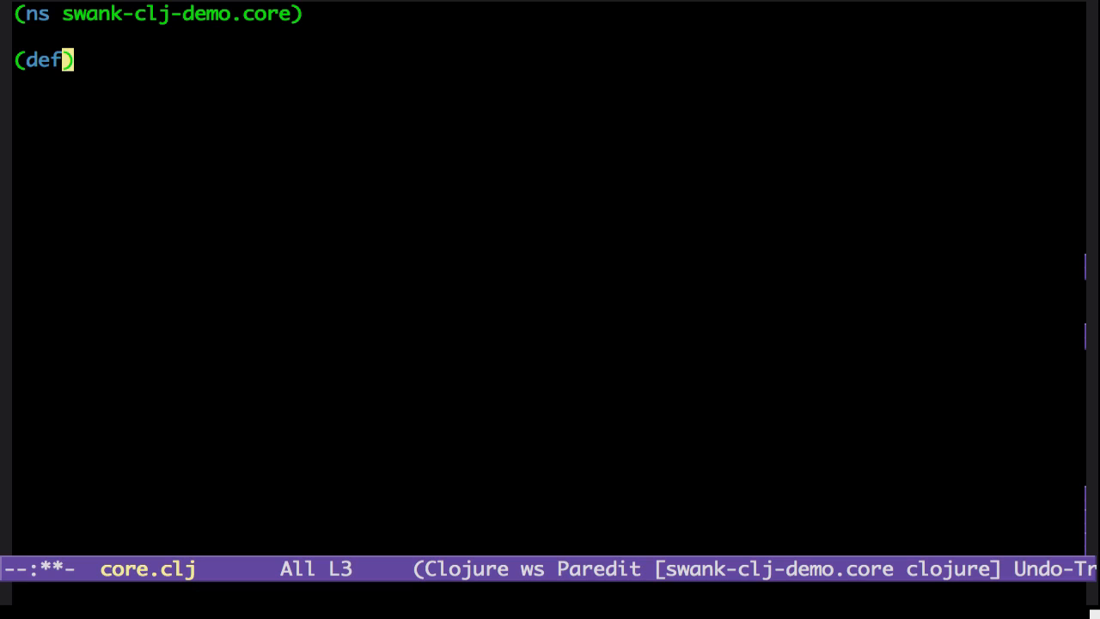
{"action": "type", "text": "n"}
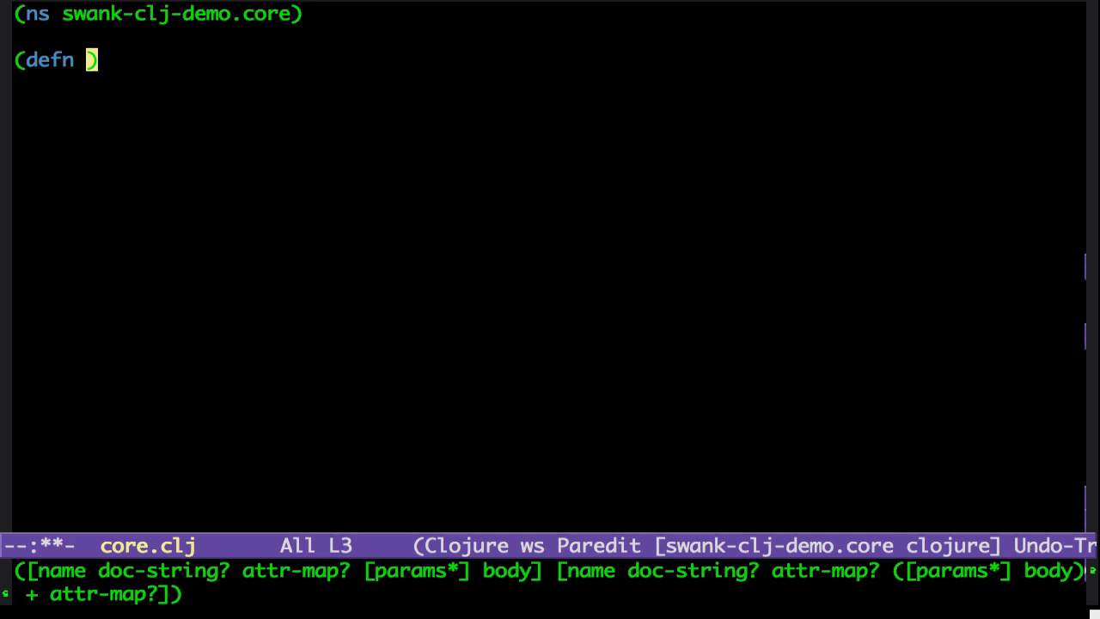
{"action": "type", "text": "x []"}
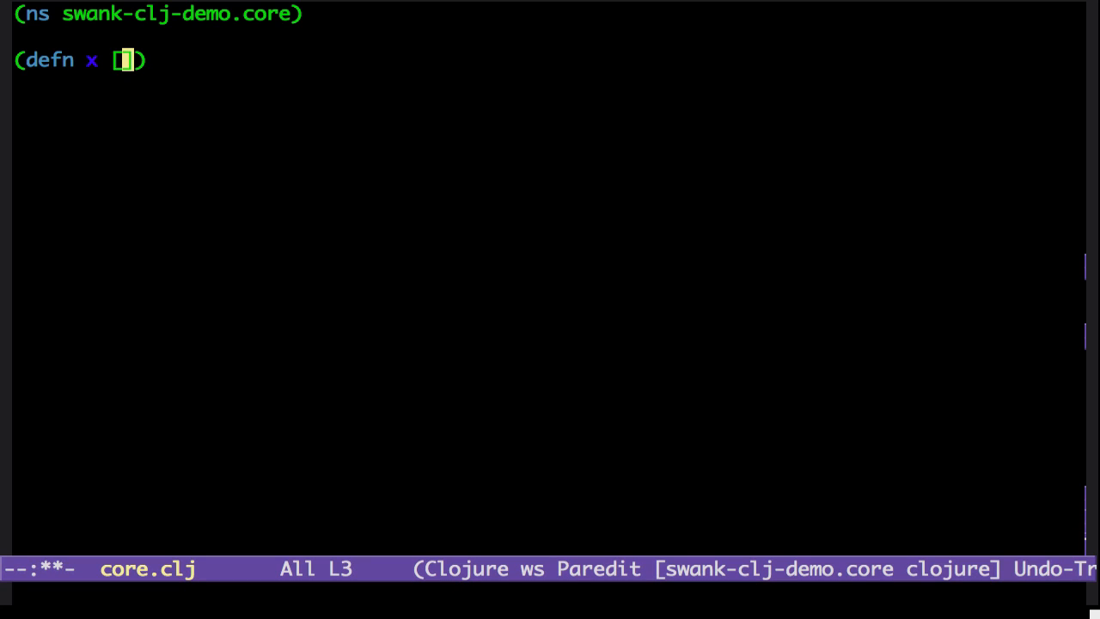
{"action": "type", "text": "a b"}
{"action": "type", "text": "("}
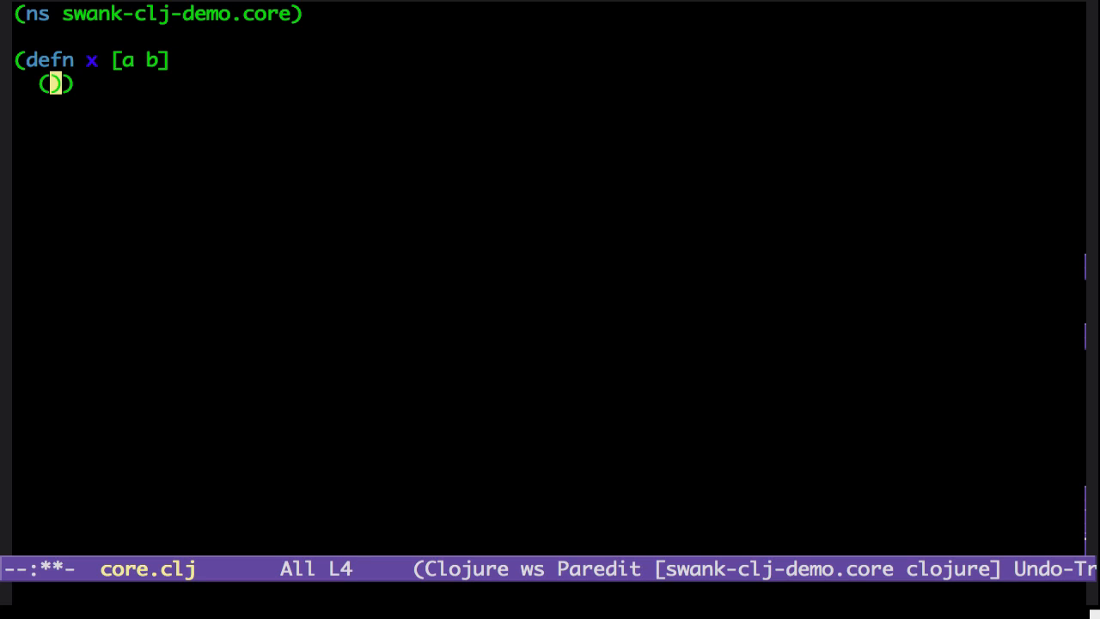
{"action": "type", "text": "str"}
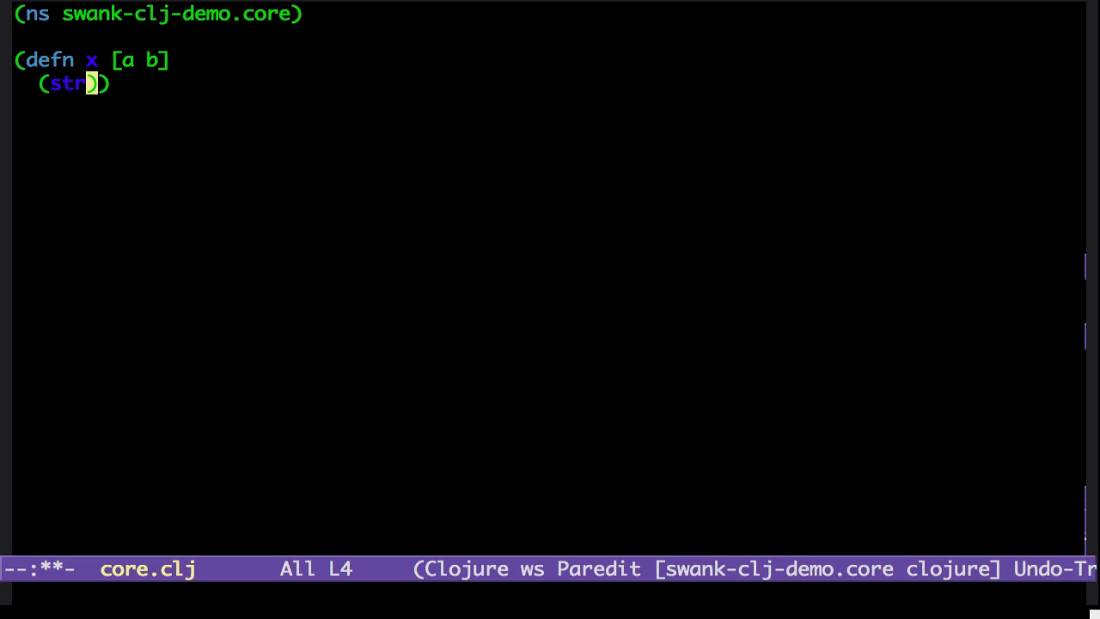
{"action": "type", "text": "a b"}
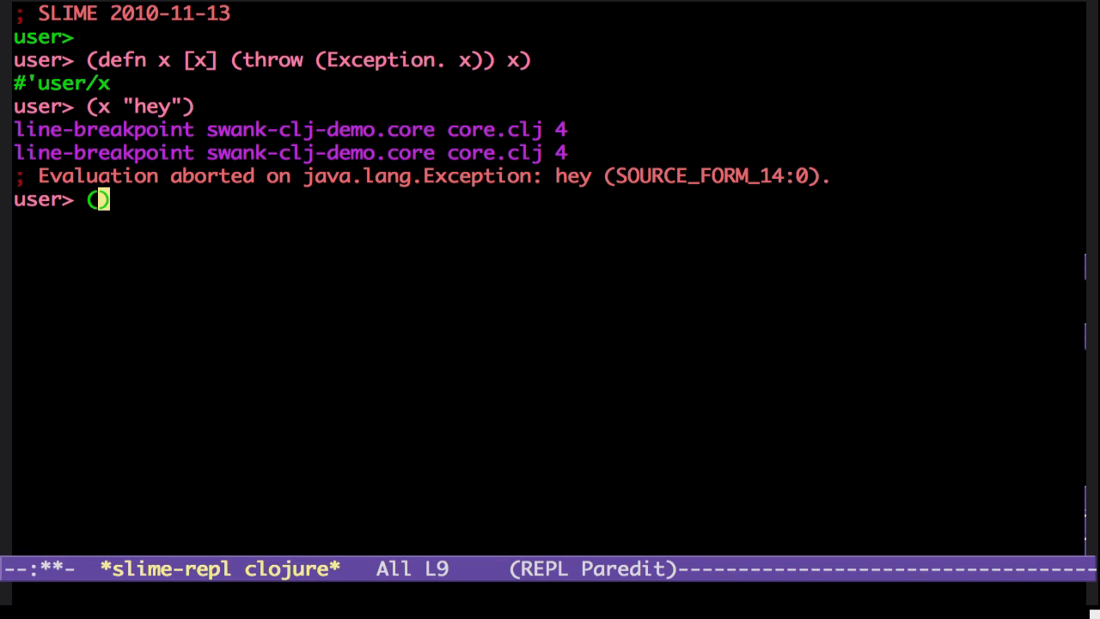
Evaluate (swank-clj-demo.core/x 1 2) to hit the line 4 breakpoint, showing locals a=1, b=2
{"action": "type", "text": "swank-clj-demo.core"}
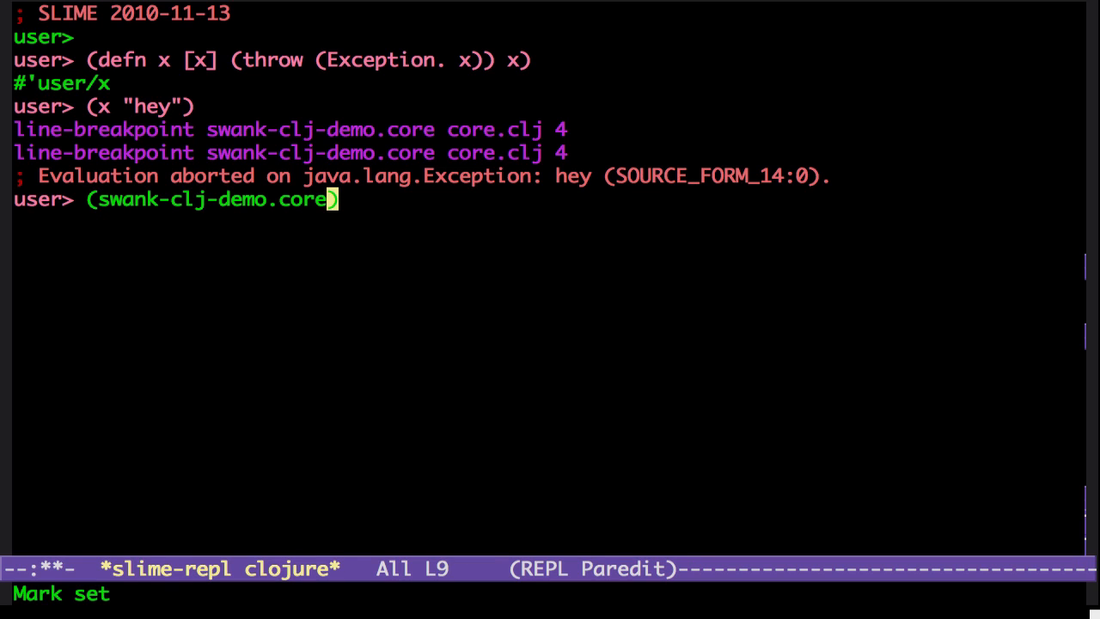
{"action": "type", "text": "/x"}
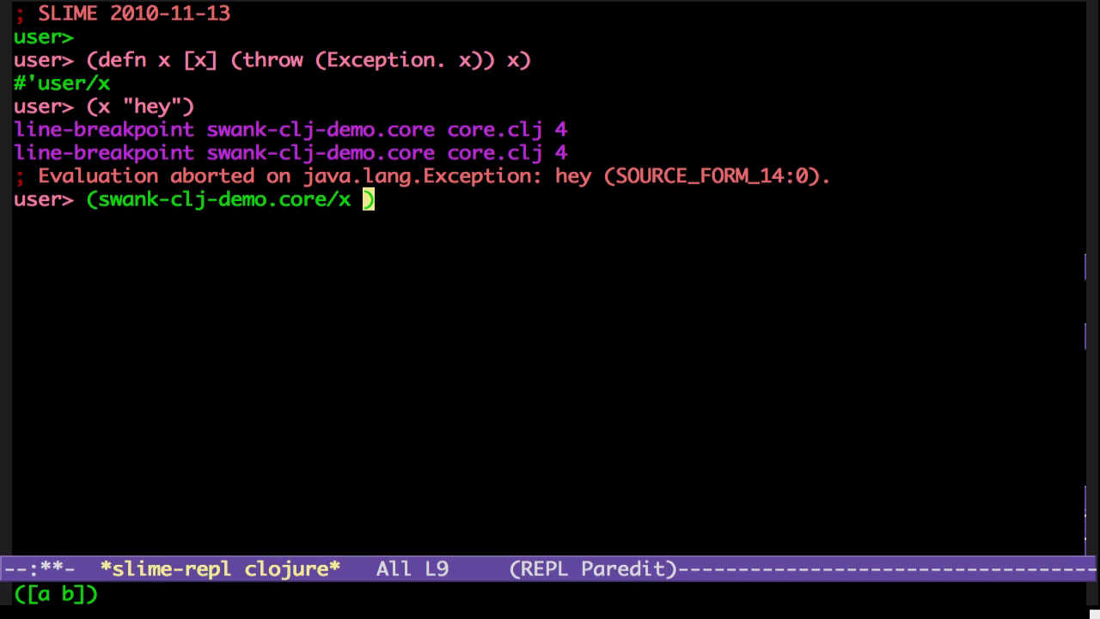
{"action": "type", "text": "1 2"}
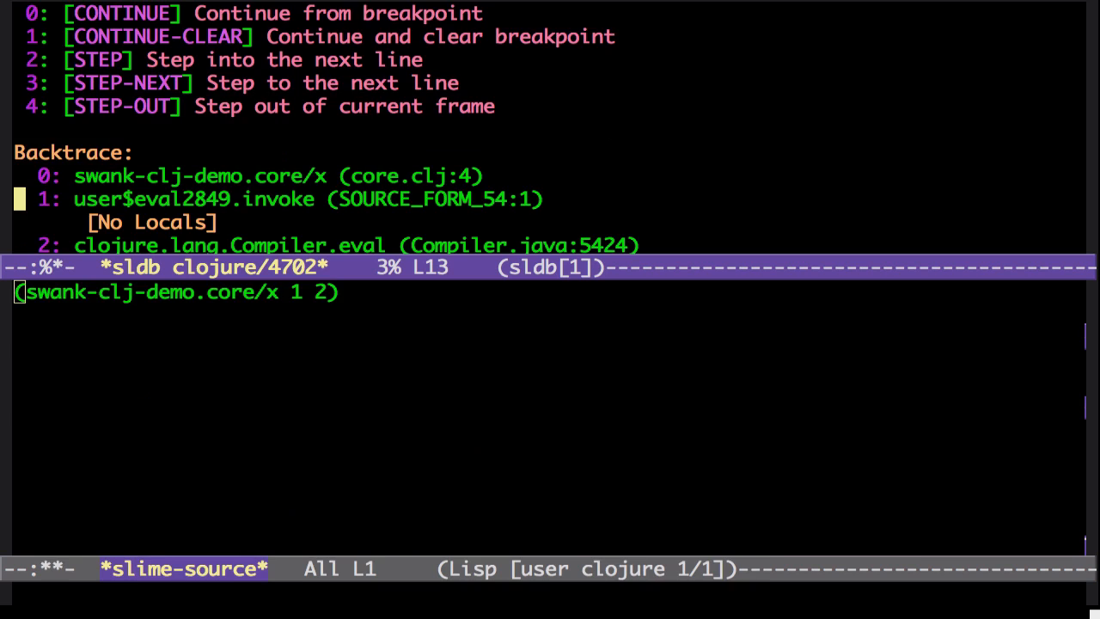
{"action": "scroll", "scroll_direction": "down", "scroll_amount": 3}
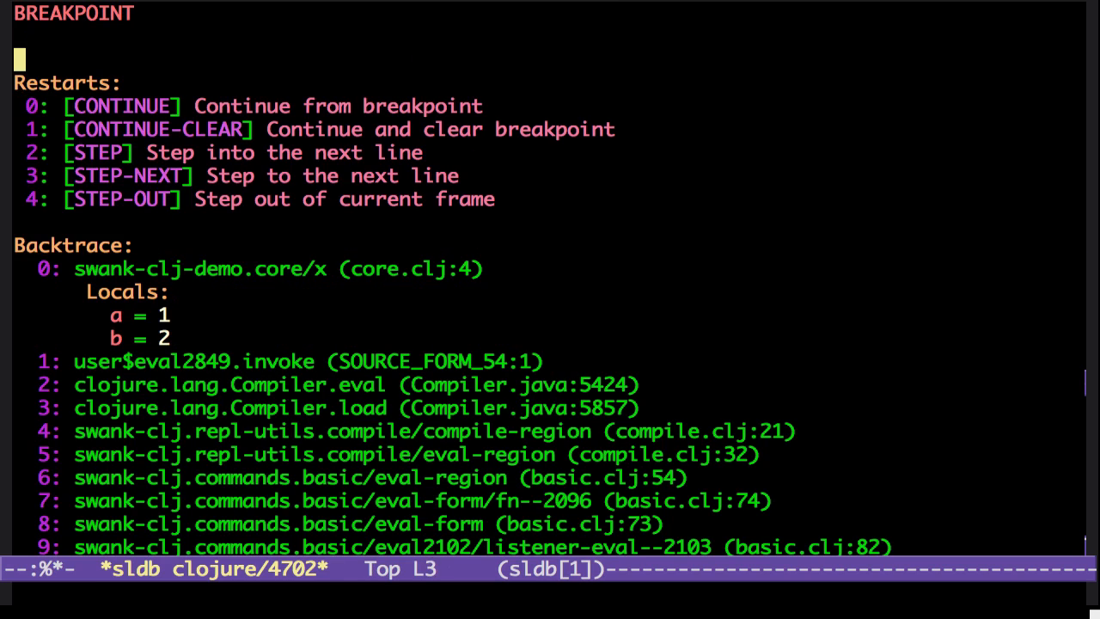
Choose the STEP restart to step into x, then switch to the repl buffer
{"action": "key", "text": "Down"}
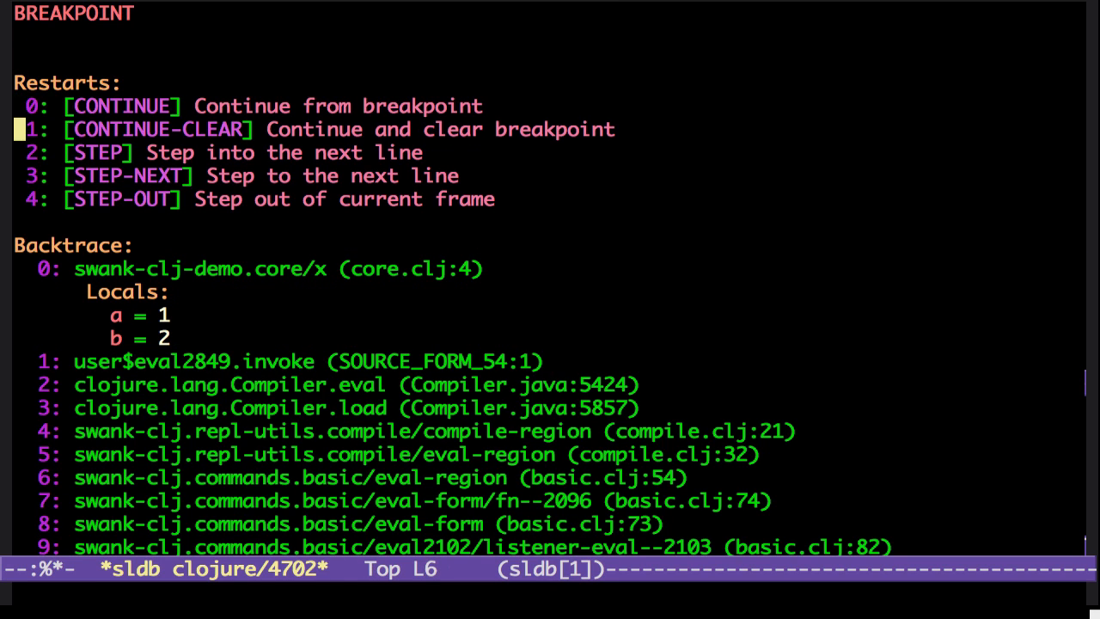
{"action": "key", "text": "Down"}
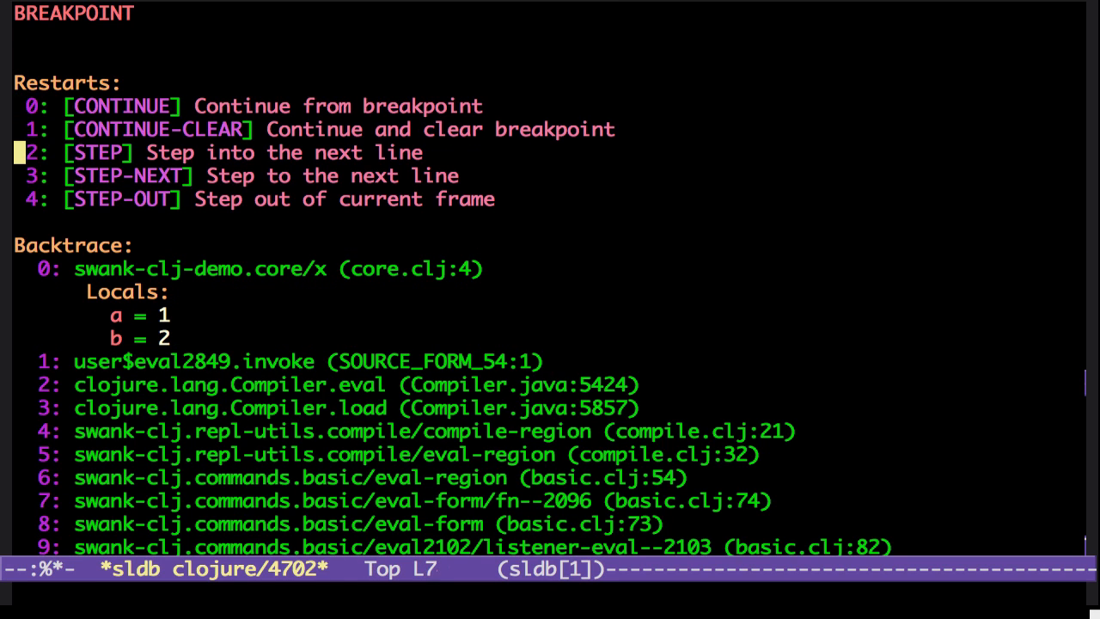
{"action": "key", "text": "Down"}
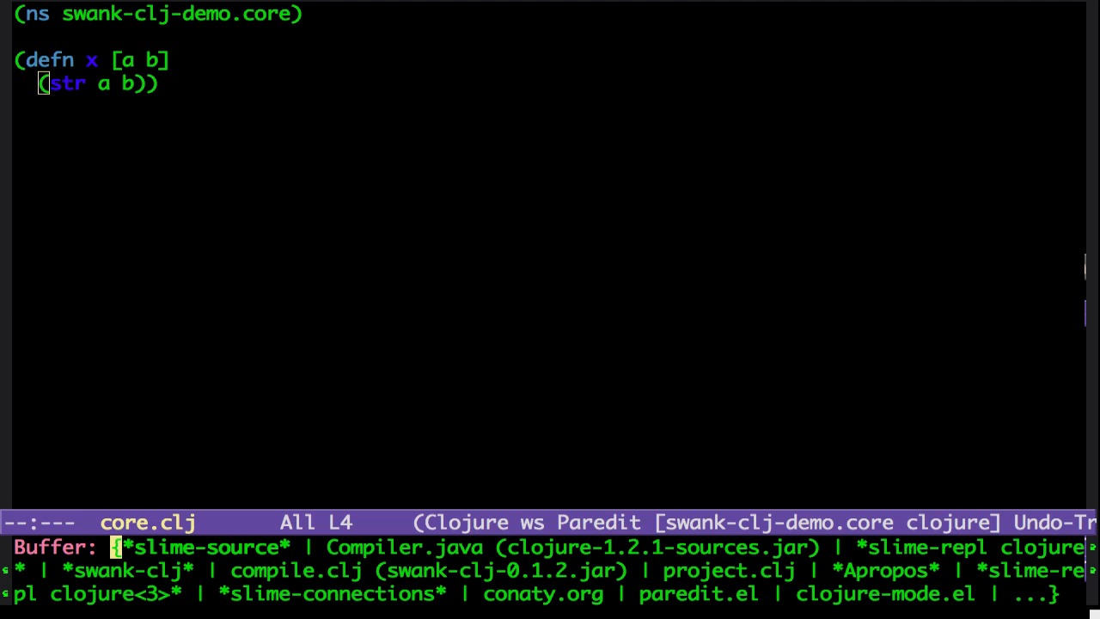
{"action": "type", "text": "repl"}
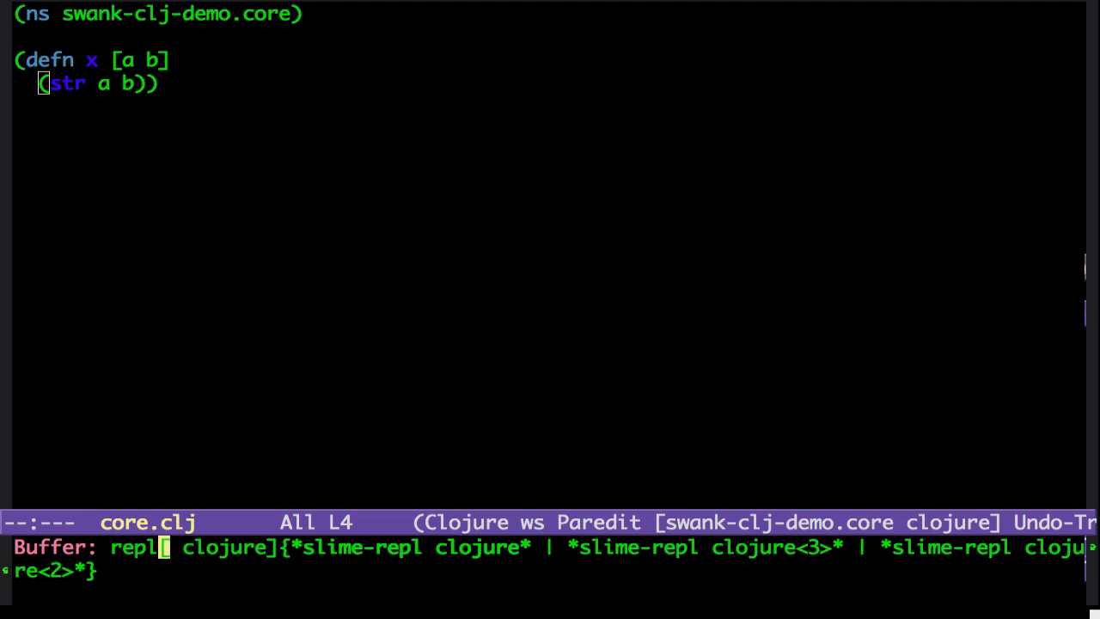